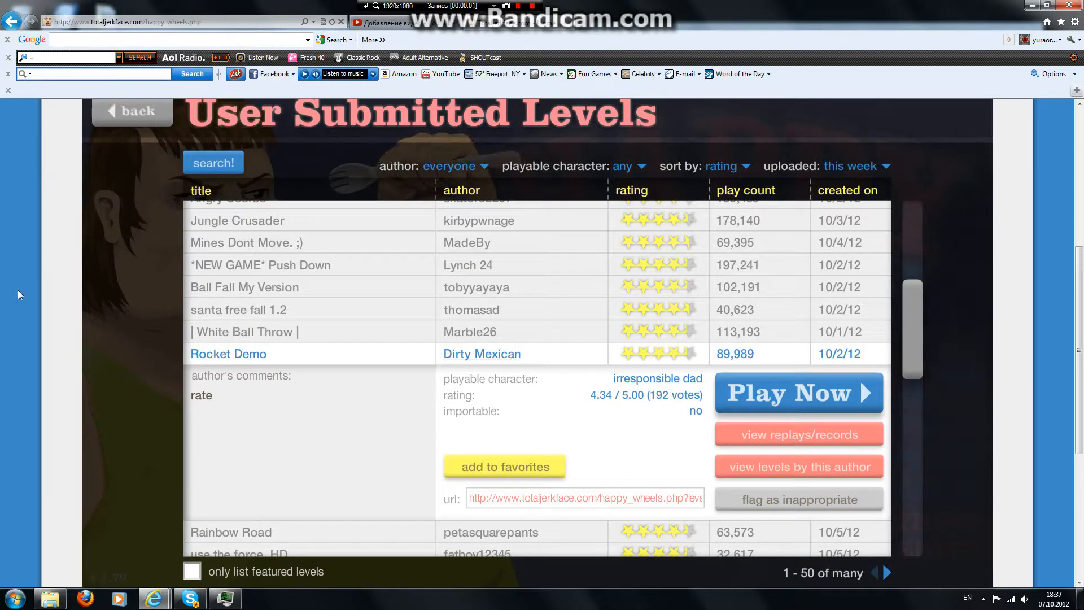
{"action": "mouse_move", "coordinate": [339, 216]}
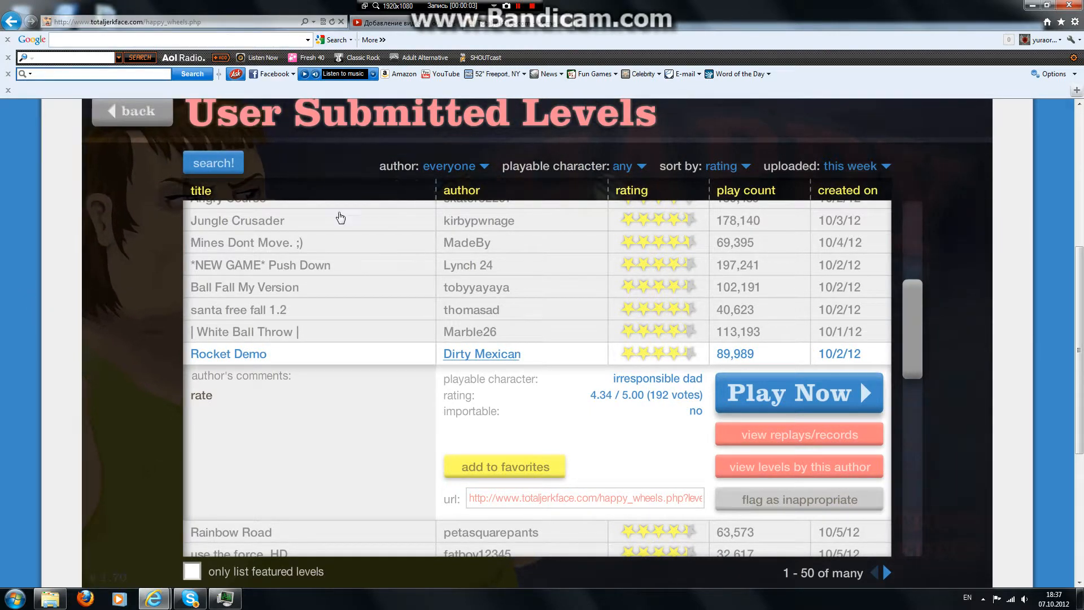
{"action": "mouse_move", "coordinate": [743, 397]}
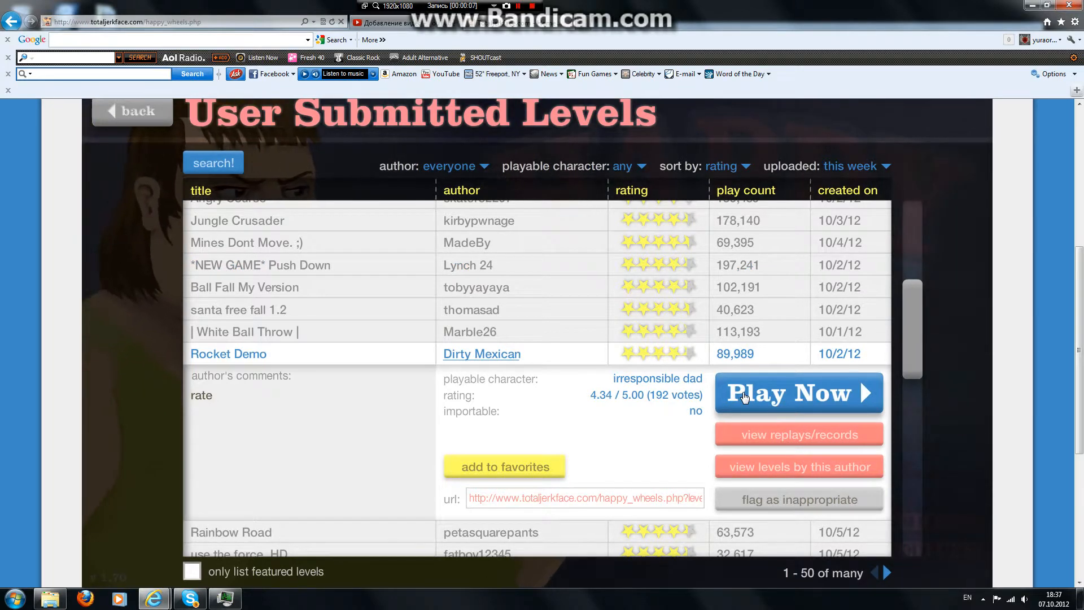
Step: Launch Rocket Demo and play a crash run until the rating menu appears
{"action": "left_click", "coordinate": [797, 393]}
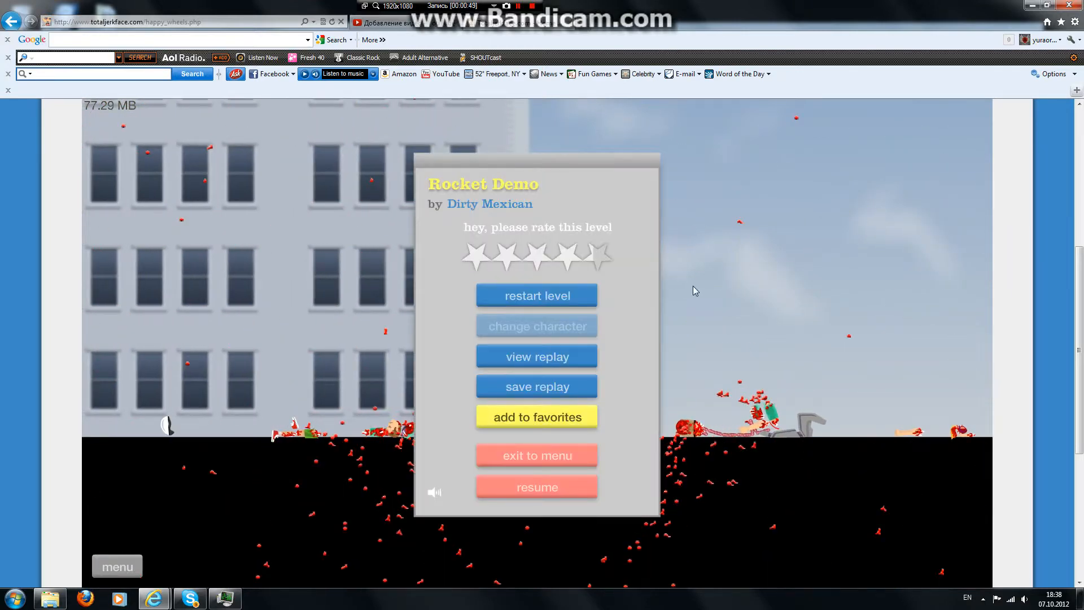
Step: Exit Rocket Demo to the level list and show Rainbow Road's details
{"action": "left_click", "coordinate": [536, 455]}
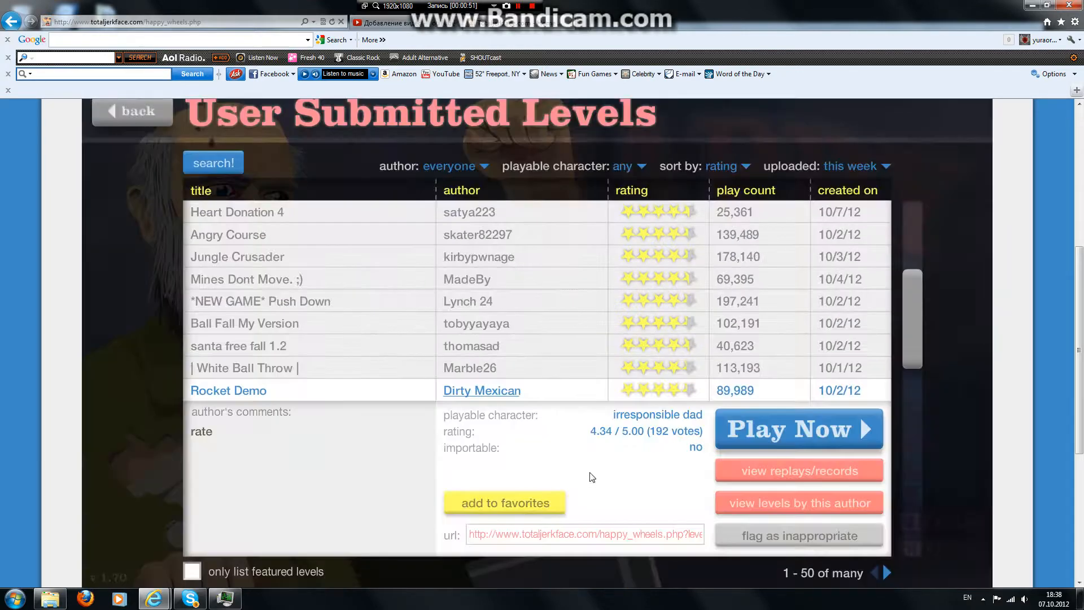
{"action": "scroll", "scroll_direction": "down", "scroll_amount": 3}
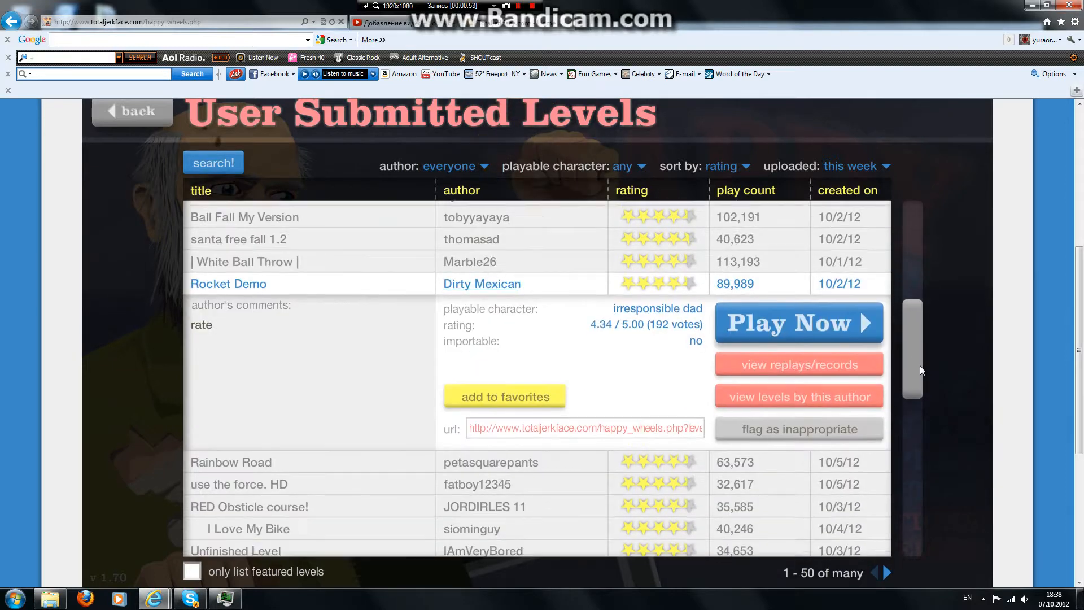
{"action": "left_click", "coordinate": [231, 462]}
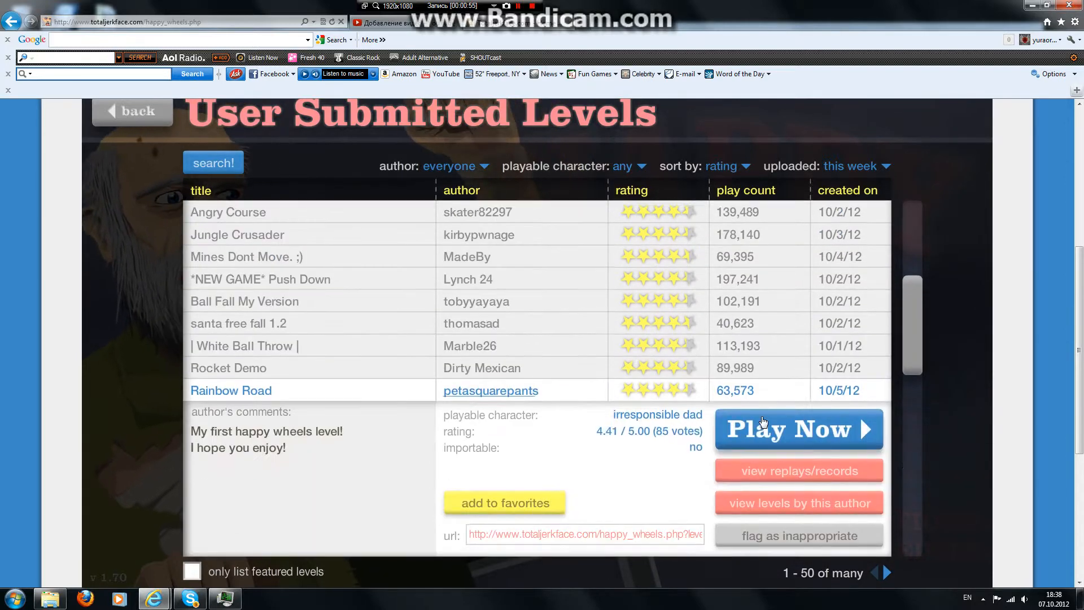
Step: Play Rainbow Road to the finish flag for a 25.23-second victory
{"action": "left_click", "coordinate": [798, 428]}
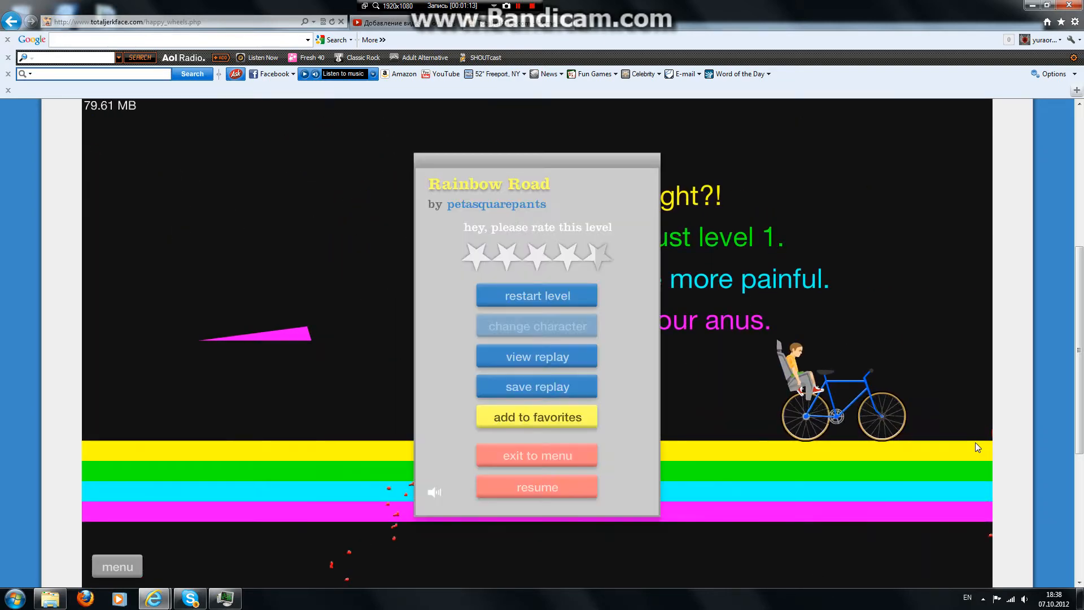
{"action": "left_click", "coordinate": [537, 295]}
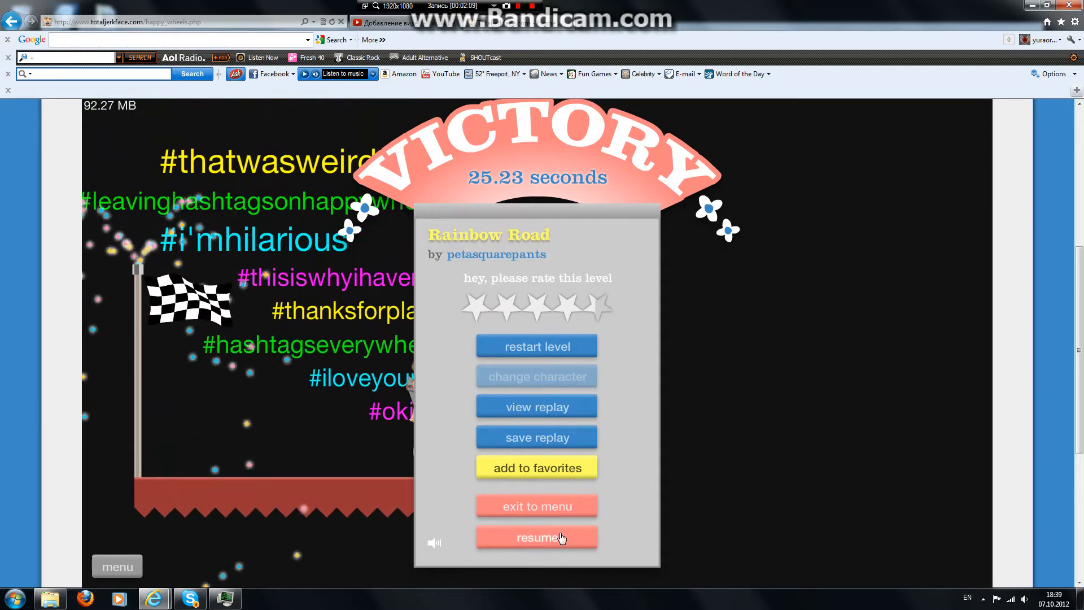
{"action": "left_click", "coordinate": [536, 538]}
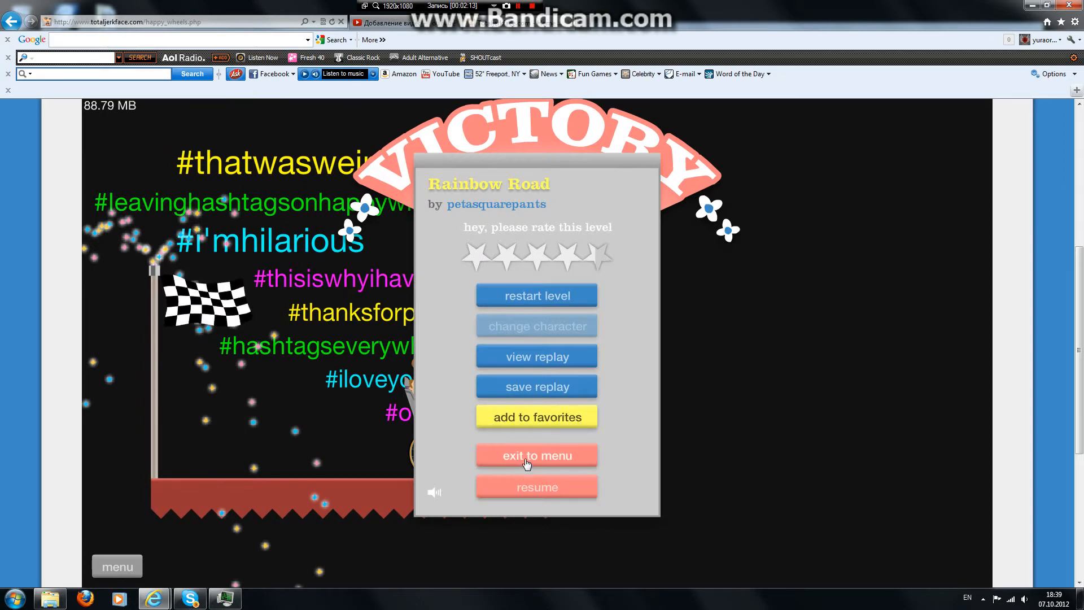
Step: Switch from Rainbow Road to use the force. HD, play it, and exit to the list
{"action": "left_click", "coordinate": [536, 455]}
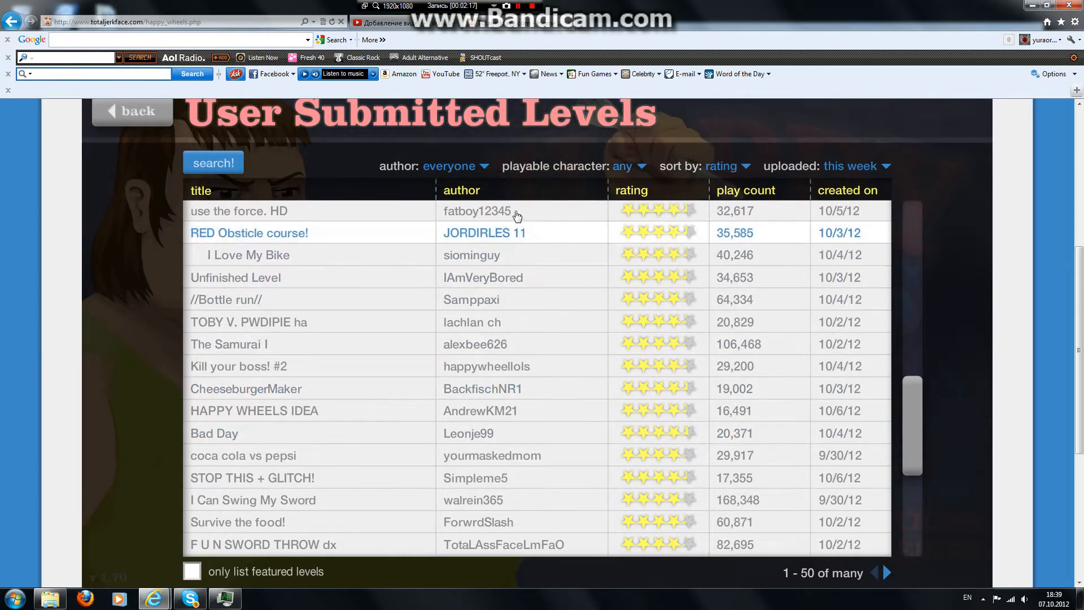
{"action": "left_click", "coordinate": [238, 210]}
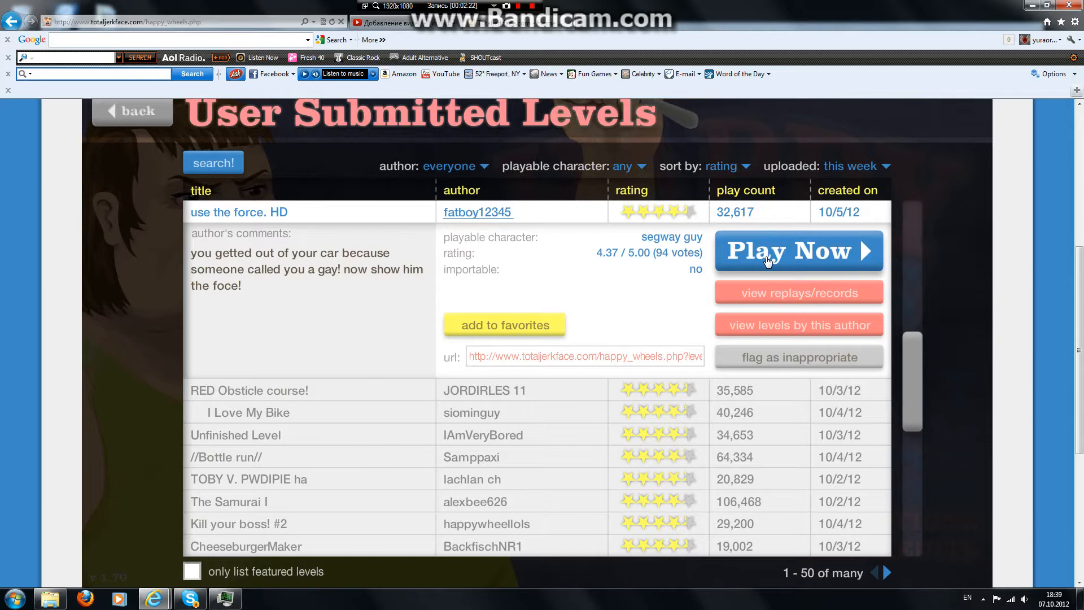
{"action": "left_click", "coordinate": [798, 250]}
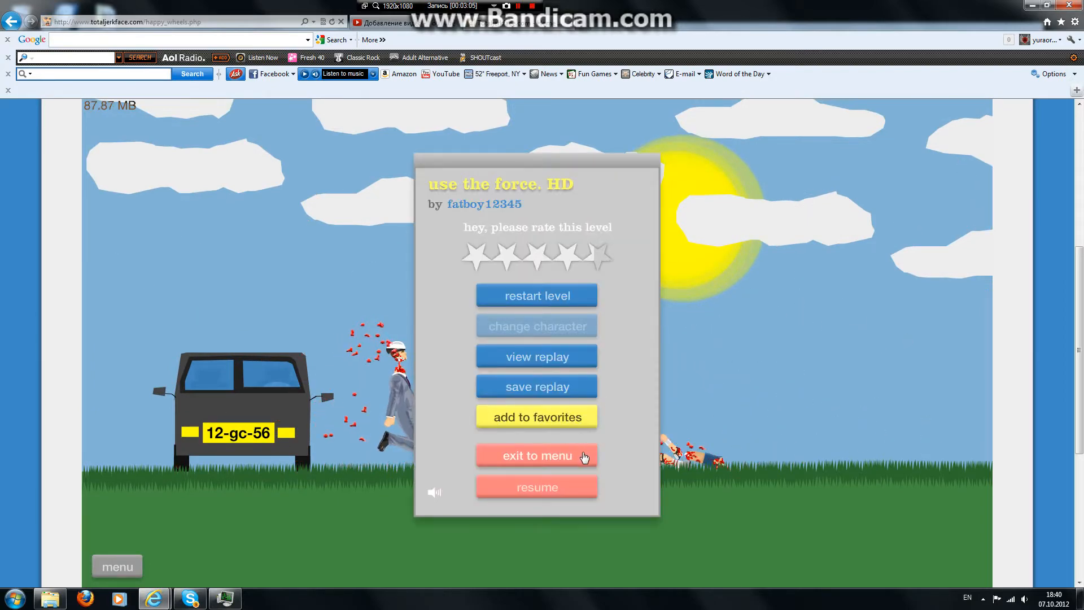
{"action": "left_click", "coordinate": [536, 456]}
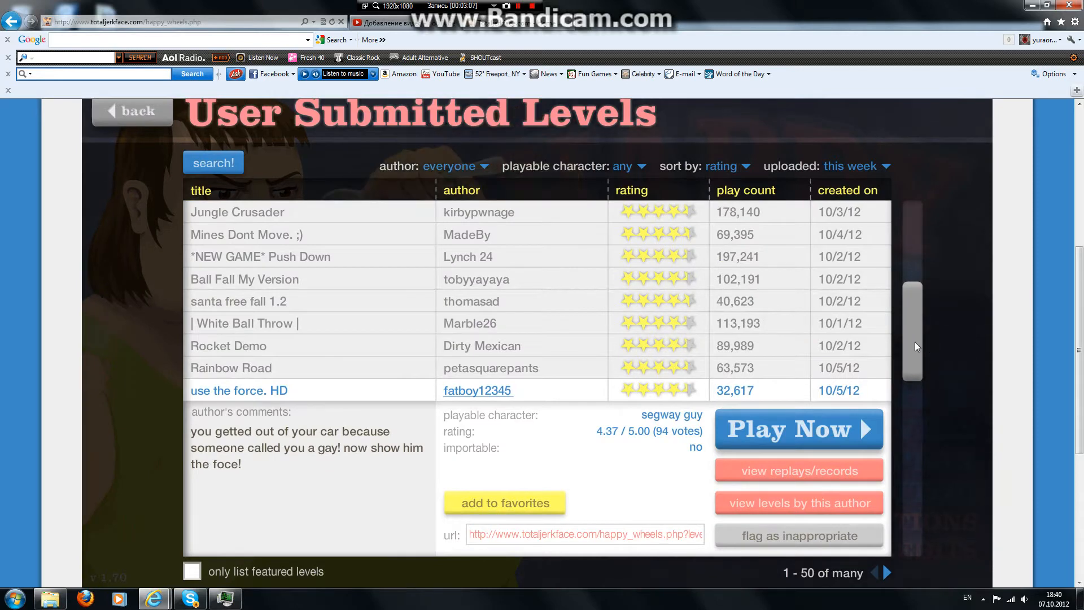
Step: Try loading RED Obsticle course! twice, dismissing each loading error
{"action": "scroll", "scroll_direction": "down", "scroll_amount": 3}
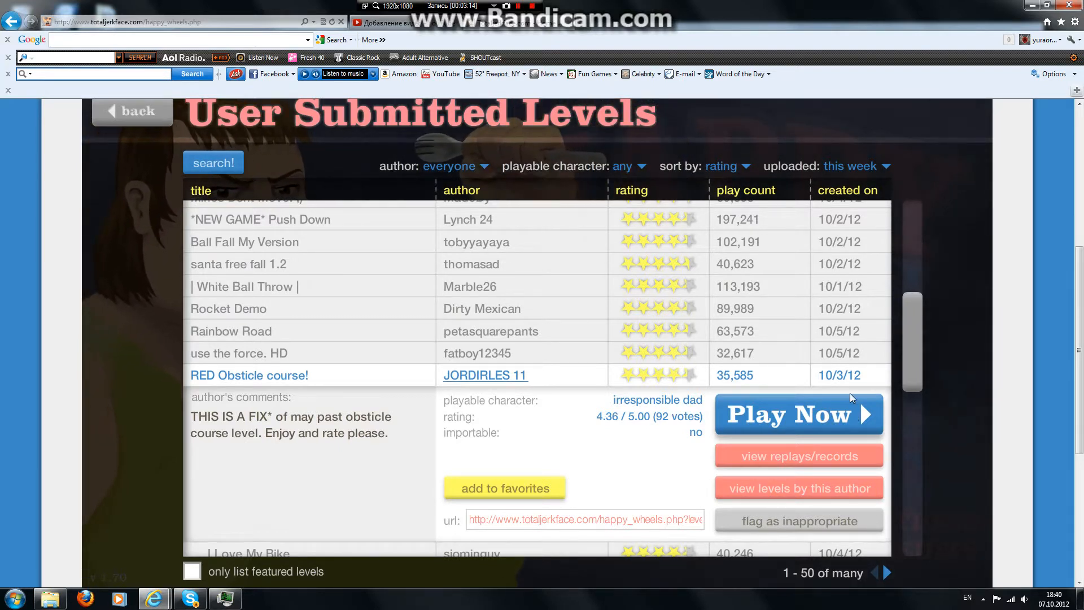
{"action": "mouse_move", "coordinate": [837, 427]}
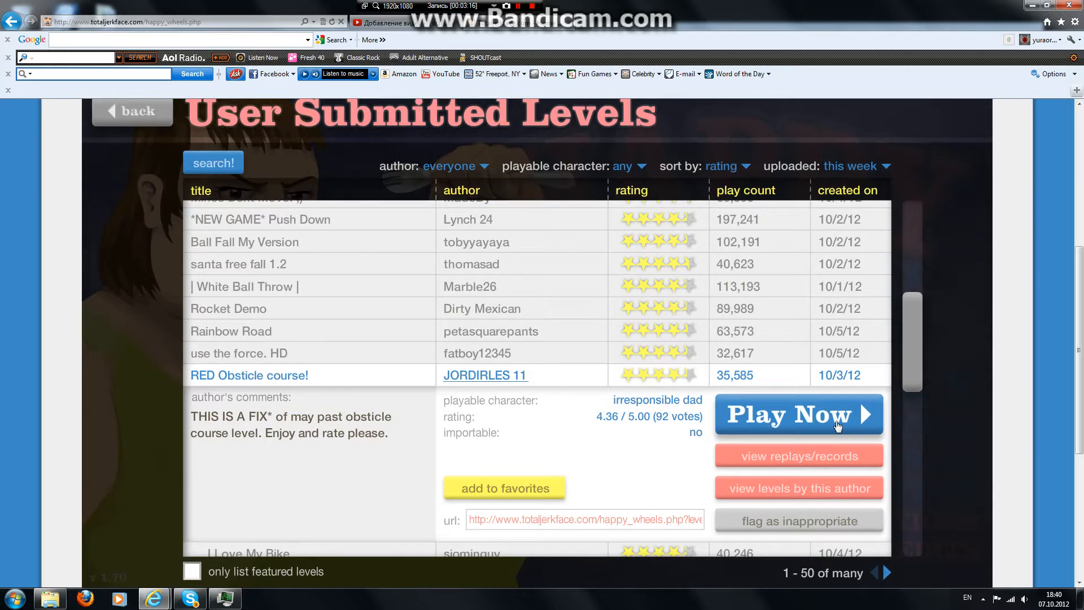
{"action": "left_click", "coordinate": [797, 414]}
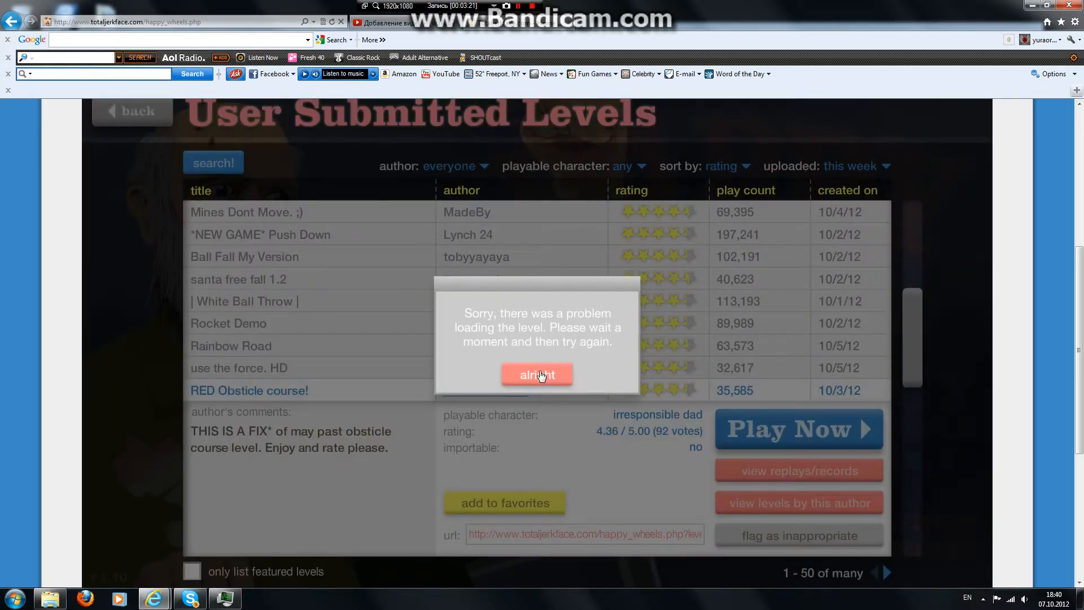
{"action": "left_click", "coordinate": [537, 373]}
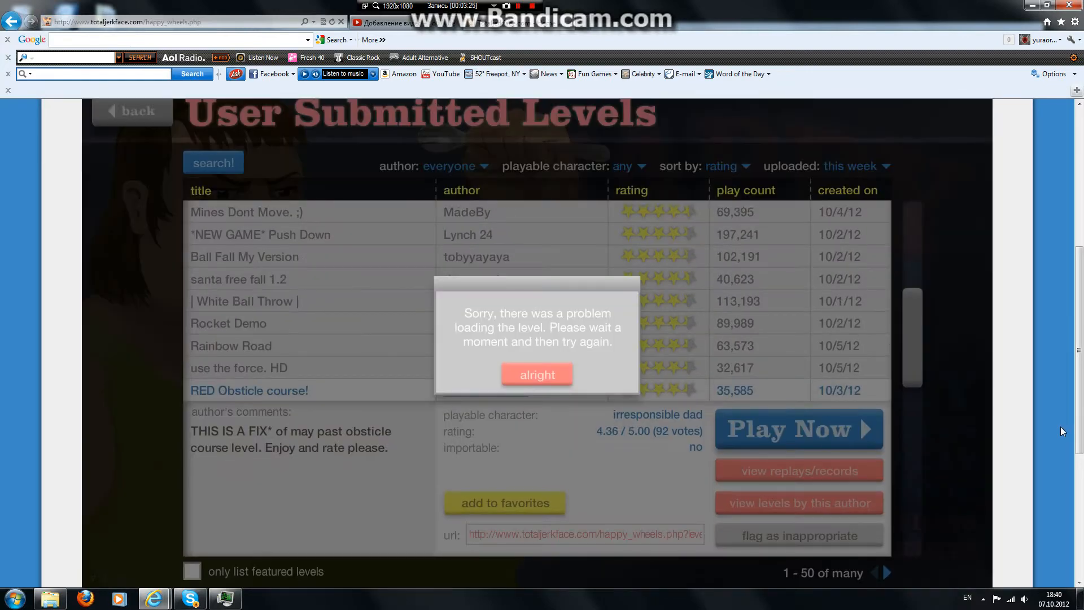
{"action": "left_click", "coordinate": [536, 374]}
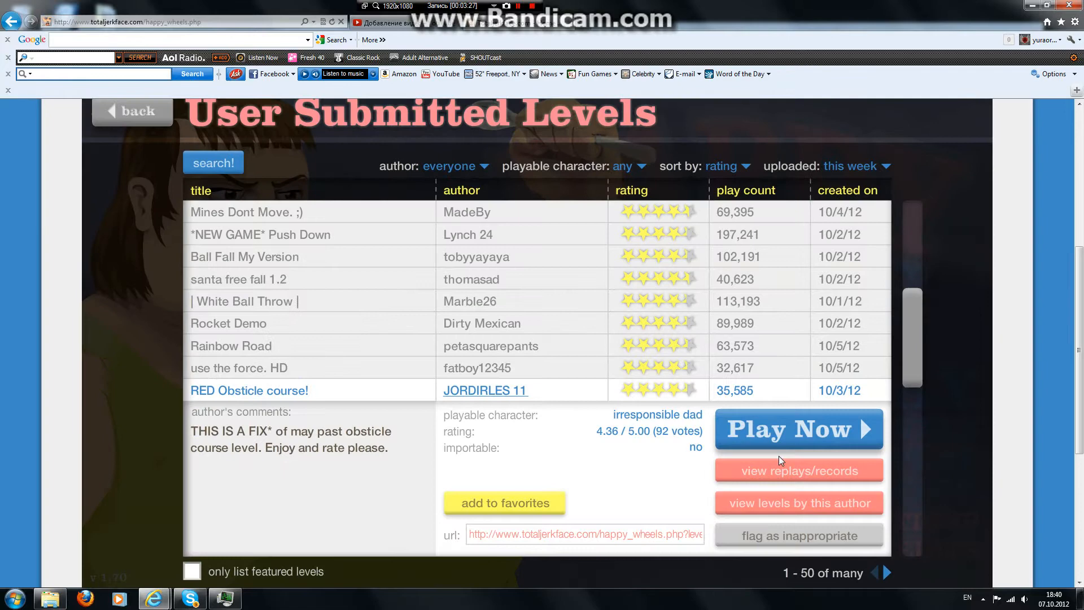
{"action": "left_click", "coordinate": [798, 428]}
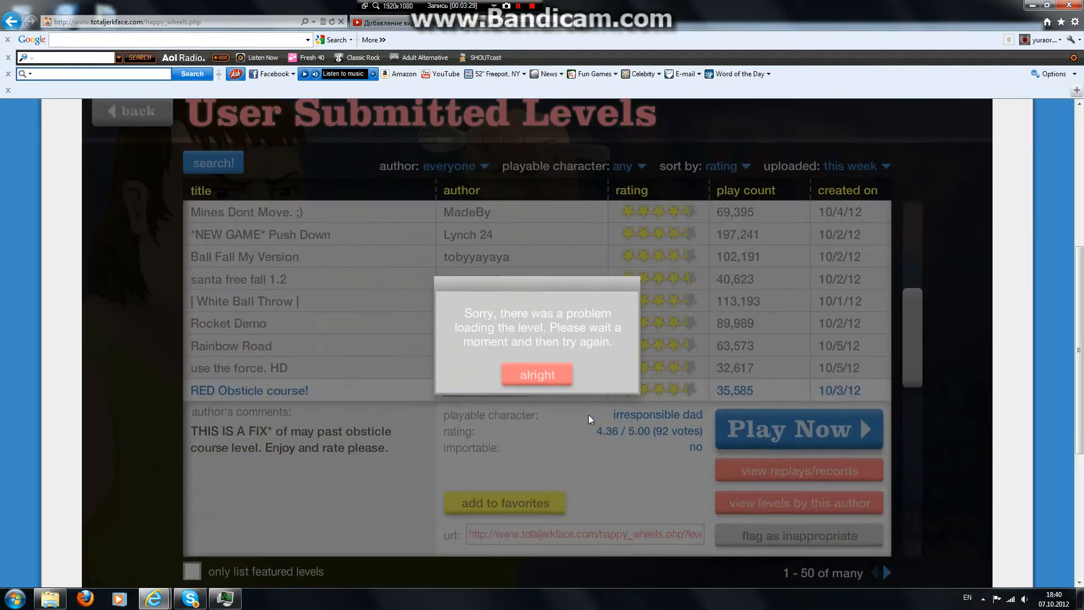
{"action": "mouse_move", "coordinate": [553, 389]}
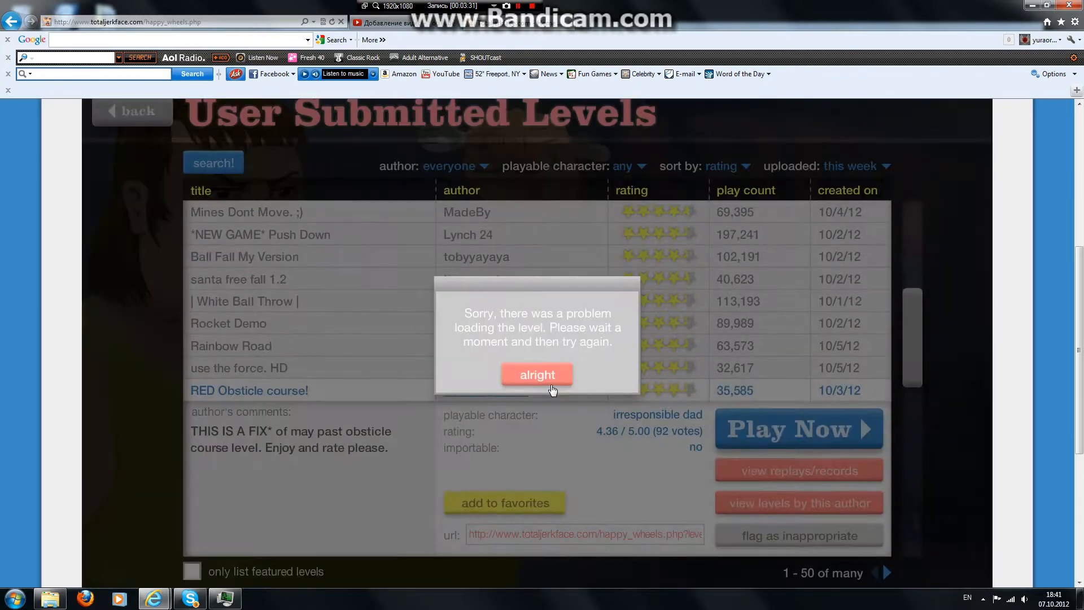
{"action": "left_click", "coordinate": [537, 375]}
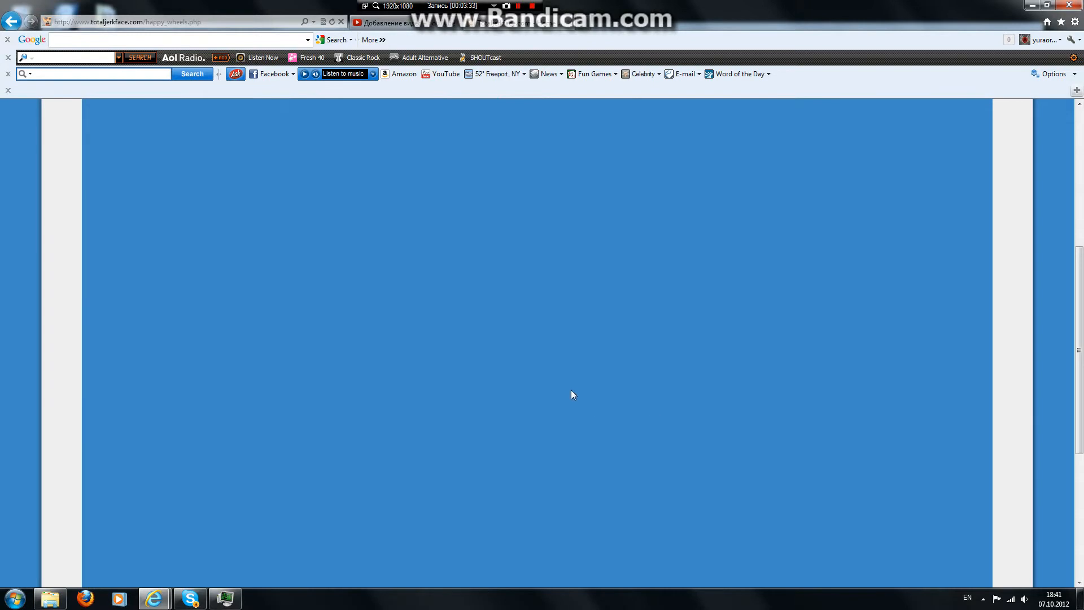
{"action": "mouse_move", "coordinate": [560, 371]}
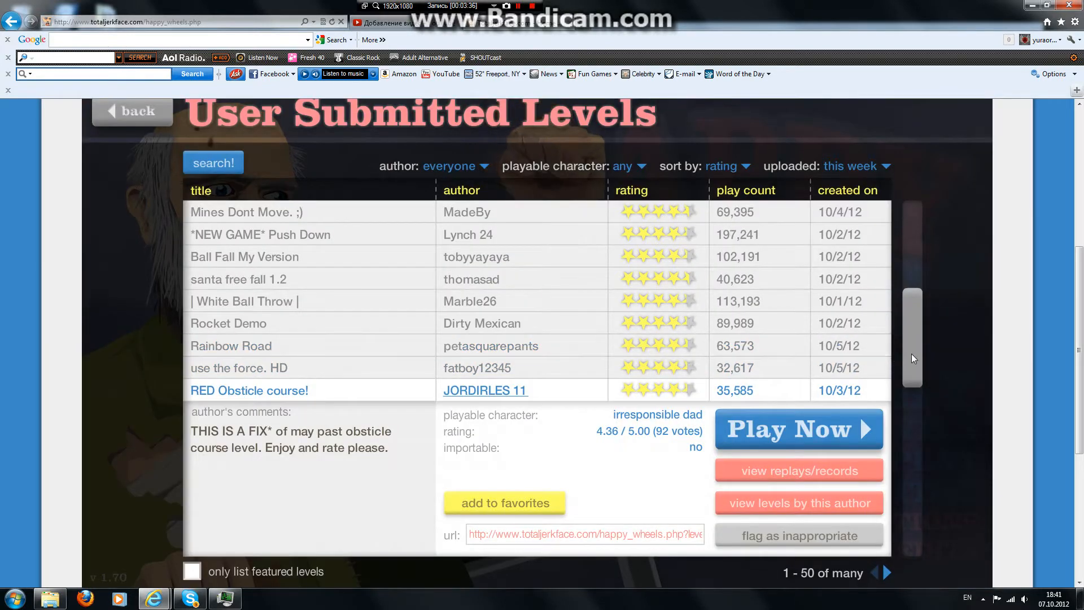
Step: Clear further loading errors and start playing I Love My Bike
{"action": "scroll", "scroll_direction": "down", "scroll_amount": 3}
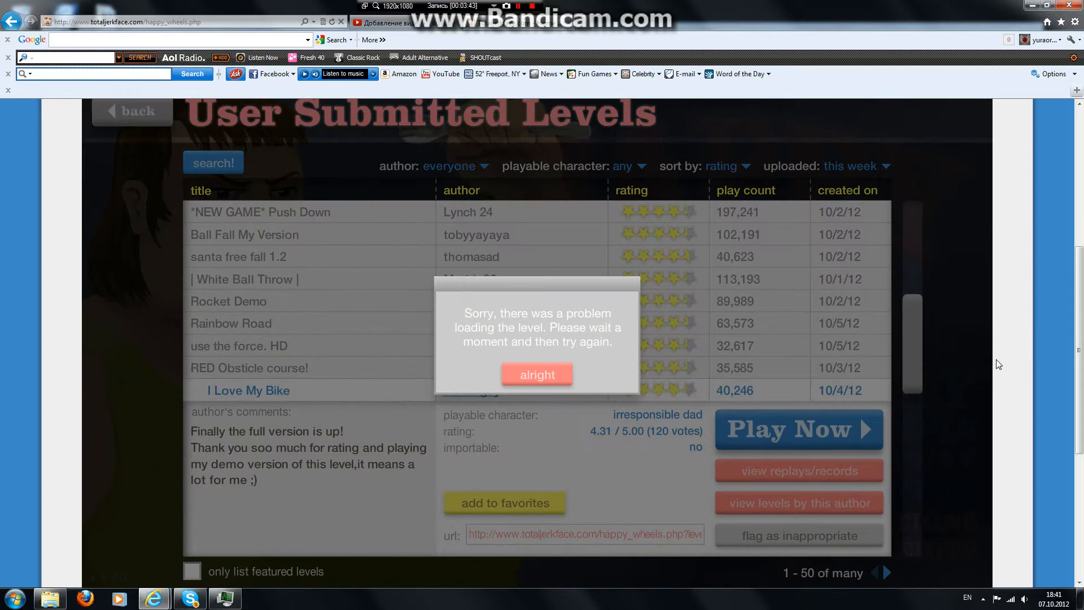
{"action": "left_click", "coordinate": [537, 373]}
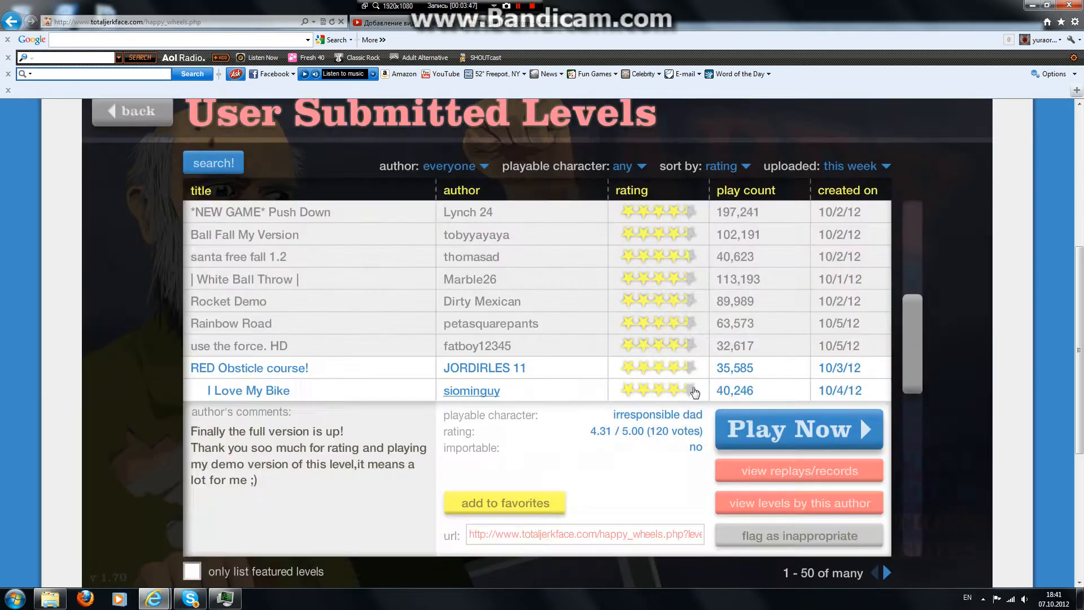
{"action": "left_click", "coordinate": [798, 428]}
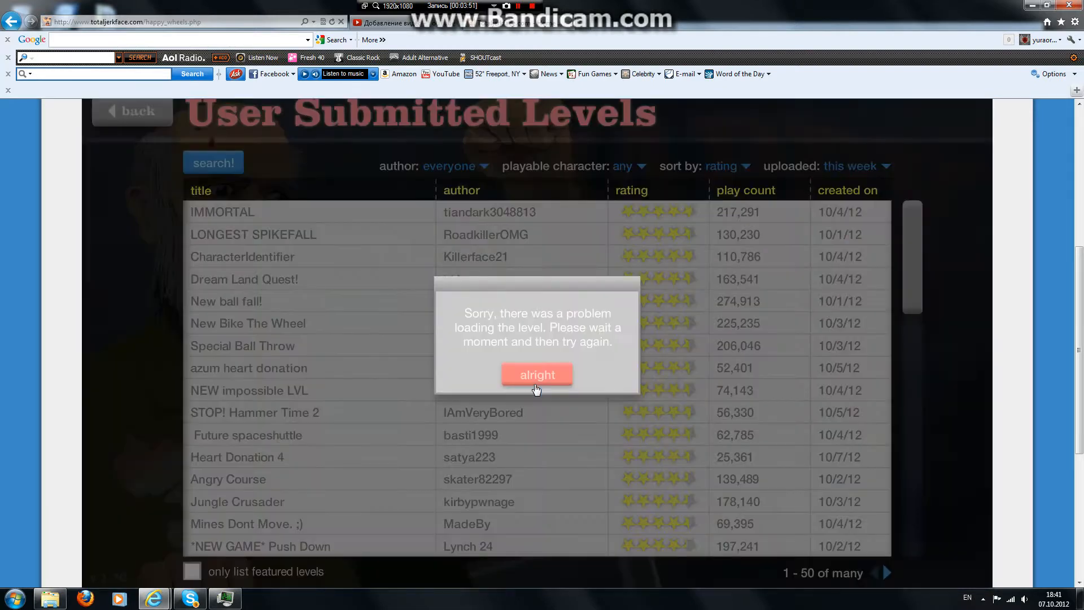
{"action": "left_click", "coordinate": [537, 374]}
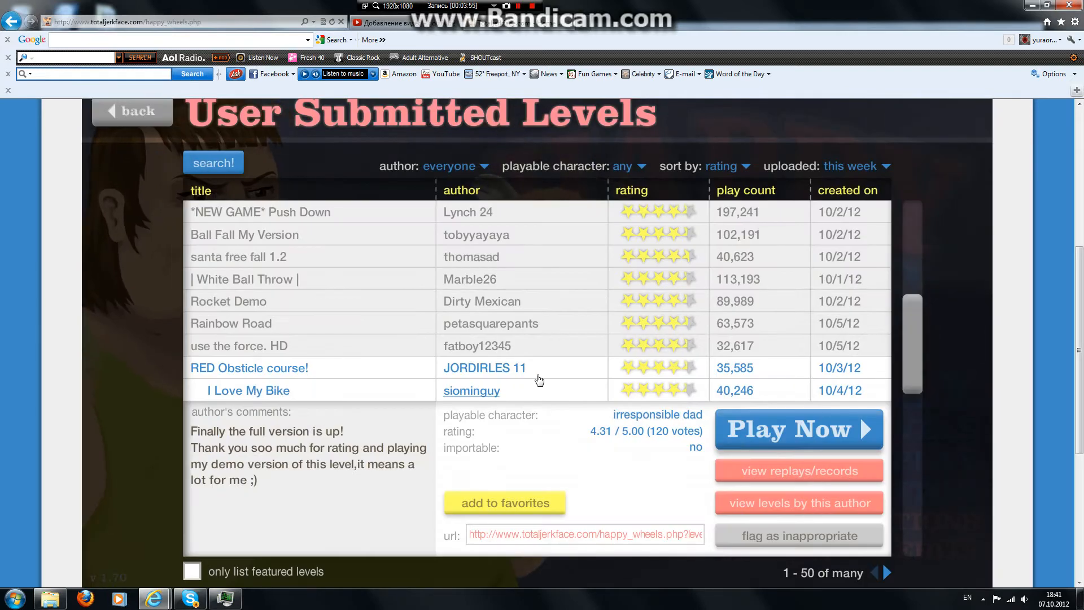
{"action": "left_click", "coordinate": [797, 428]}
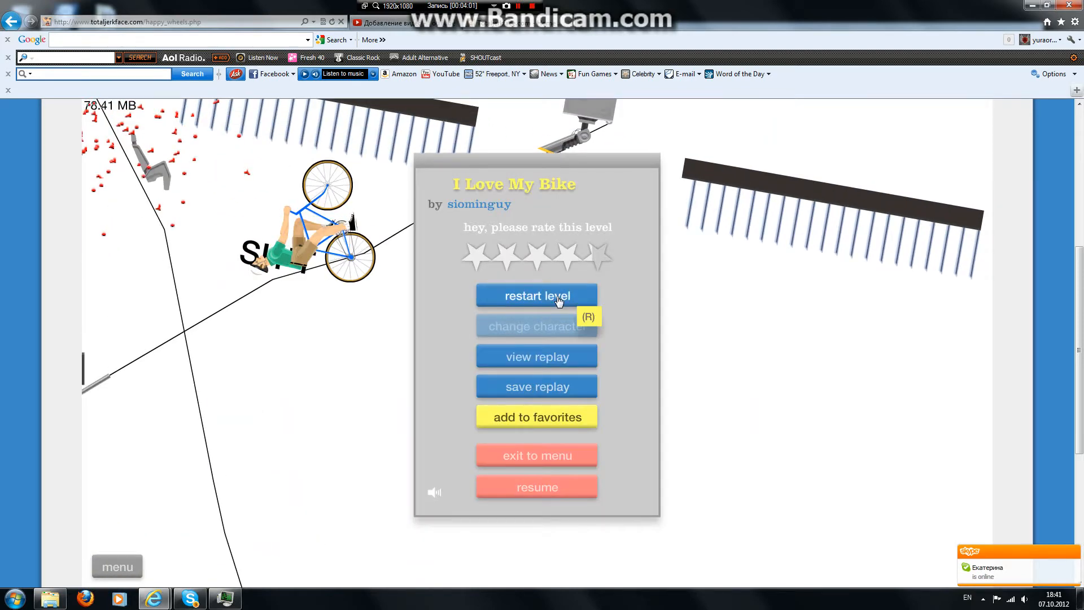
Step: Restart I Love My Bike, then exit it back to the level list
{"action": "left_click", "coordinate": [536, 296]}
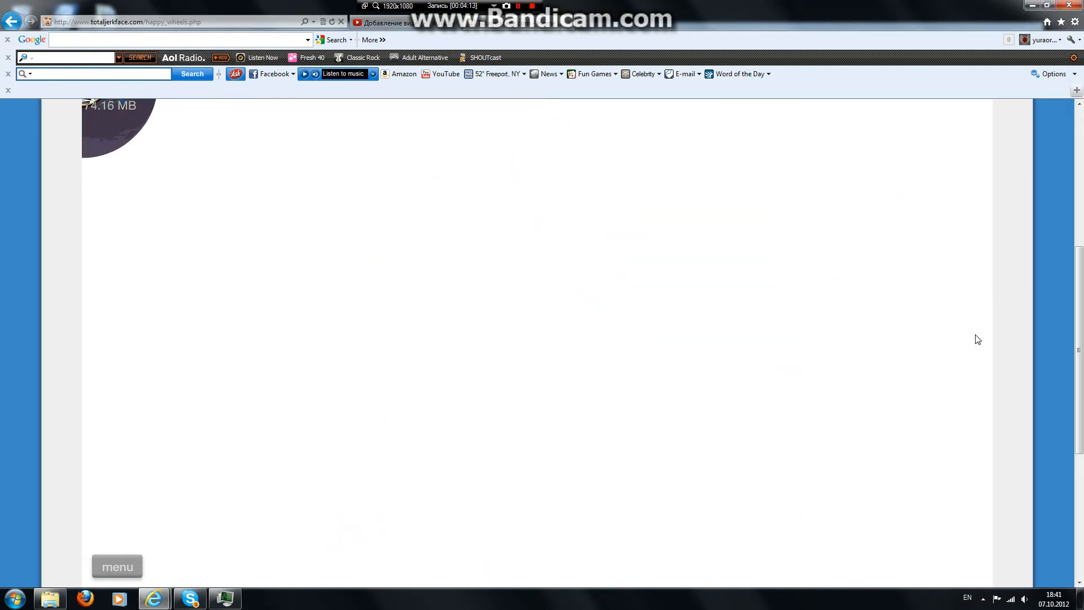
{"action": "mouse_move", "coordinate": [589, 287]}
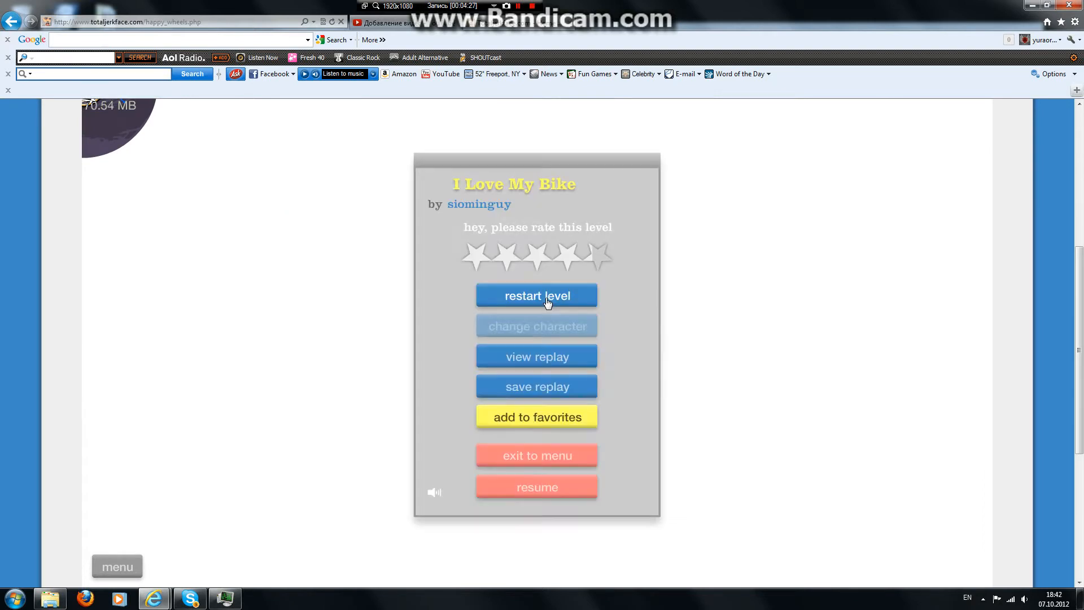
{"action": "left_click", "coordinate": [536, 455]}
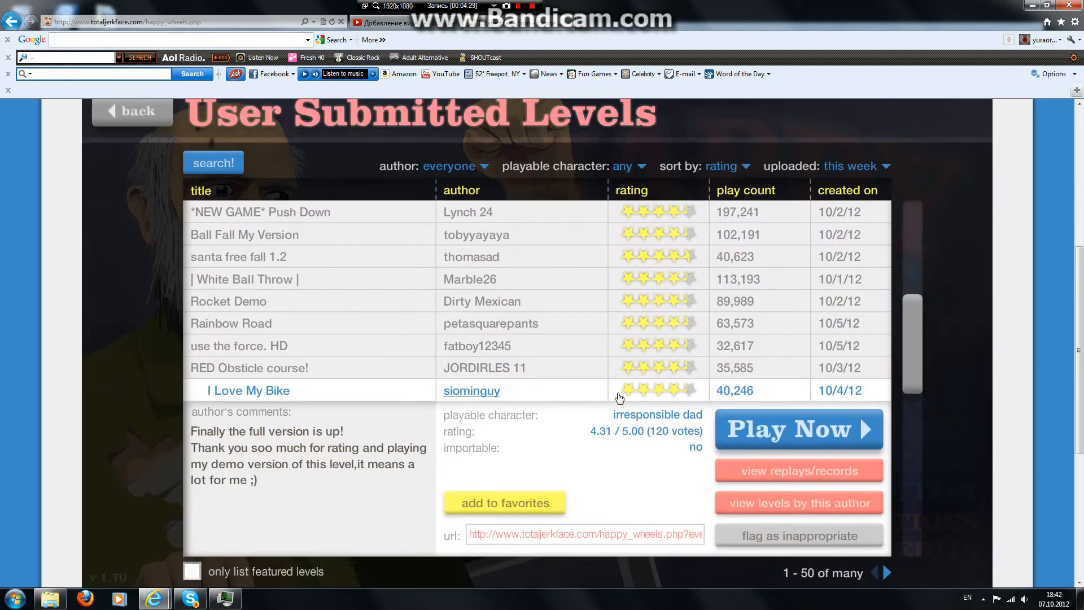
Step: Open Unfinished Level's details and attempt it three times, dismissing each loading error
{"action": "scroll", "scroll_direction": "down", "scroll_amount": 3}
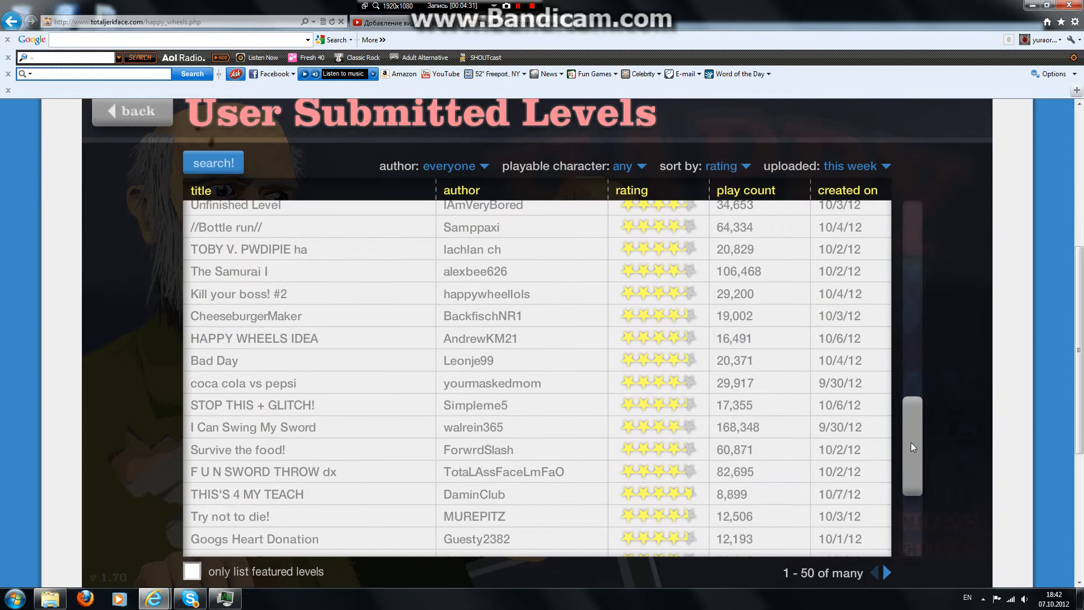
{"action": "left_click", "coordinate": [235, 204]}
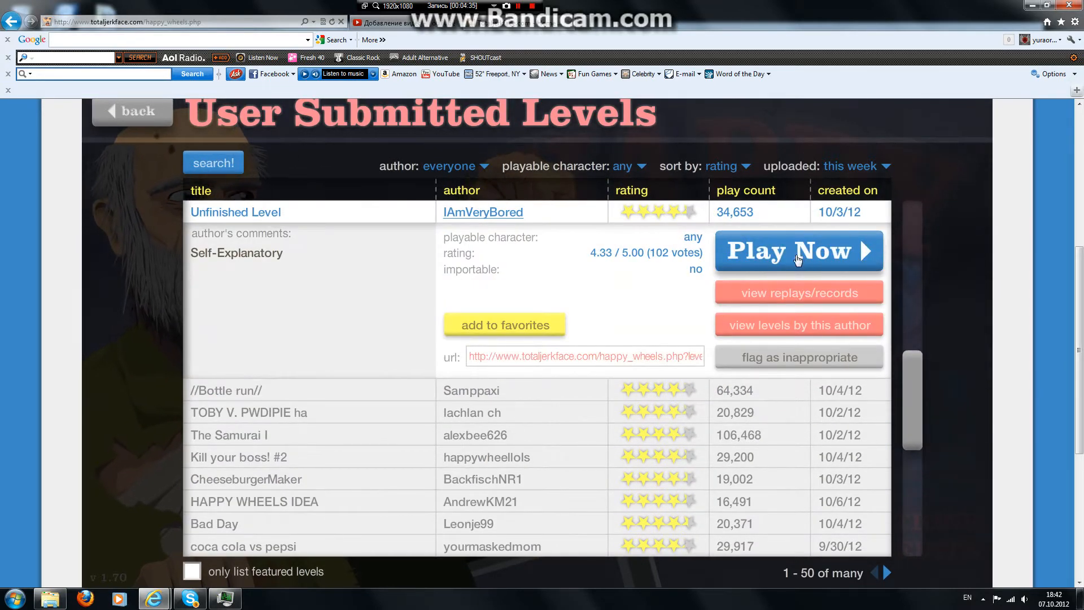
{"action": "left_click", "coordinate": [798, 250]}
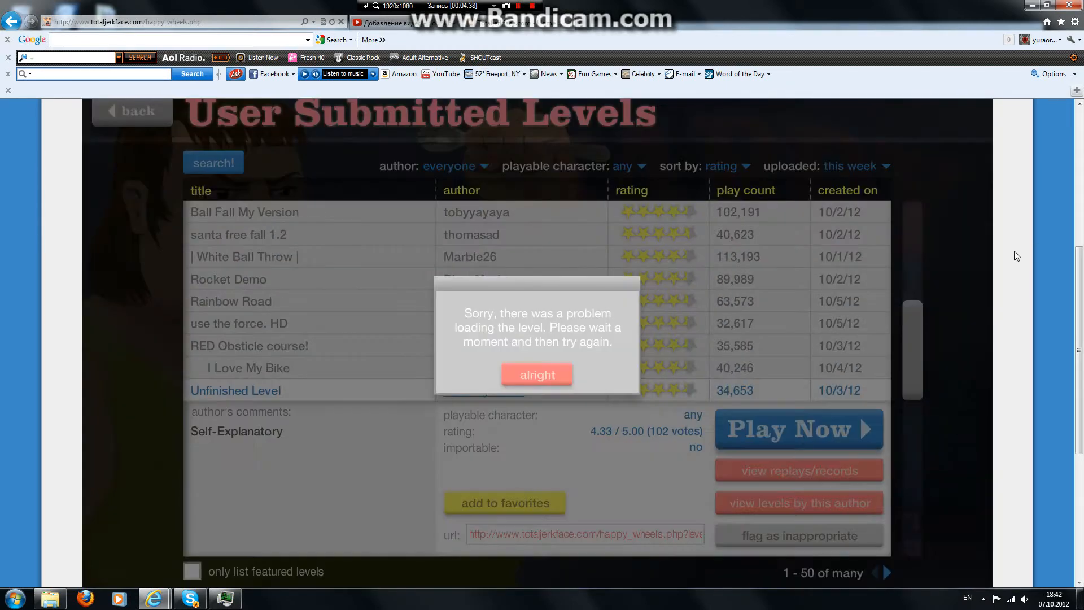
{"action": "left_click", "coordinate": [536, 374]}
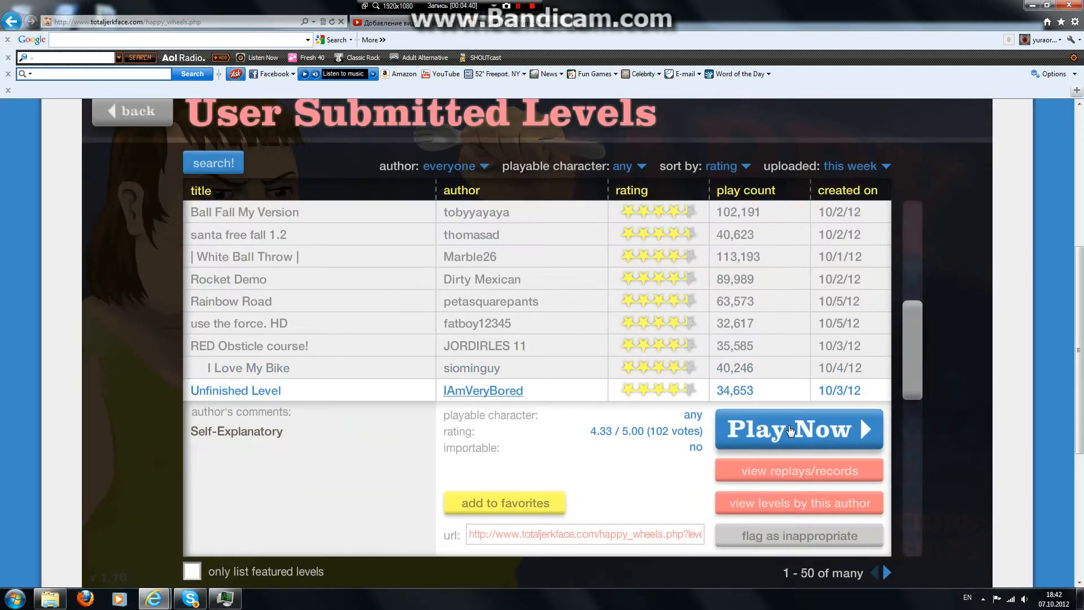
{"action": "left_click", "coordinate": [798, 428]}
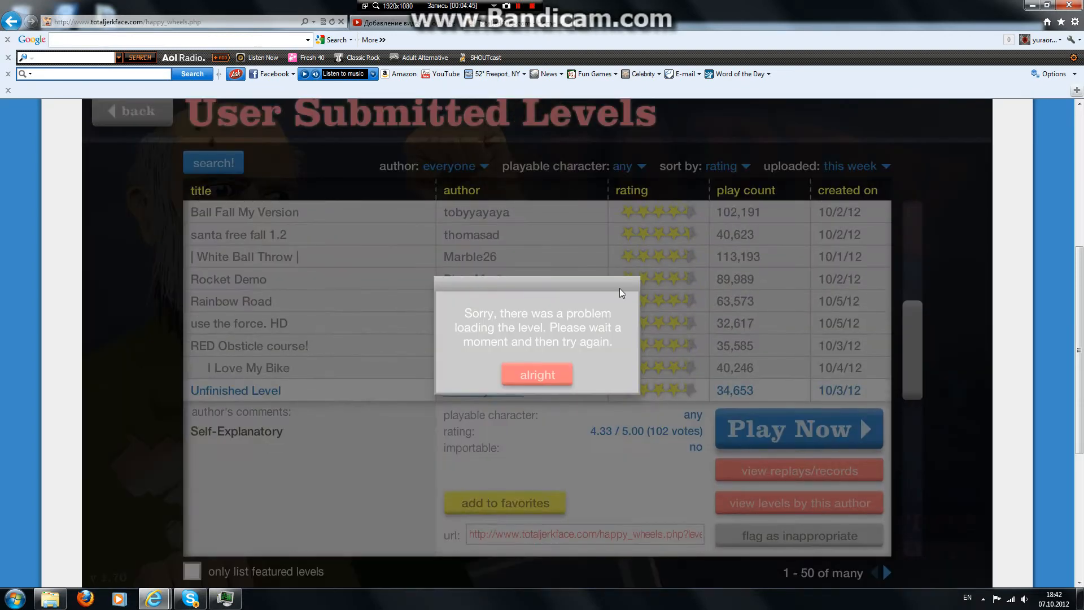
{"action": "left_click", "coordinate": [536, 374]}
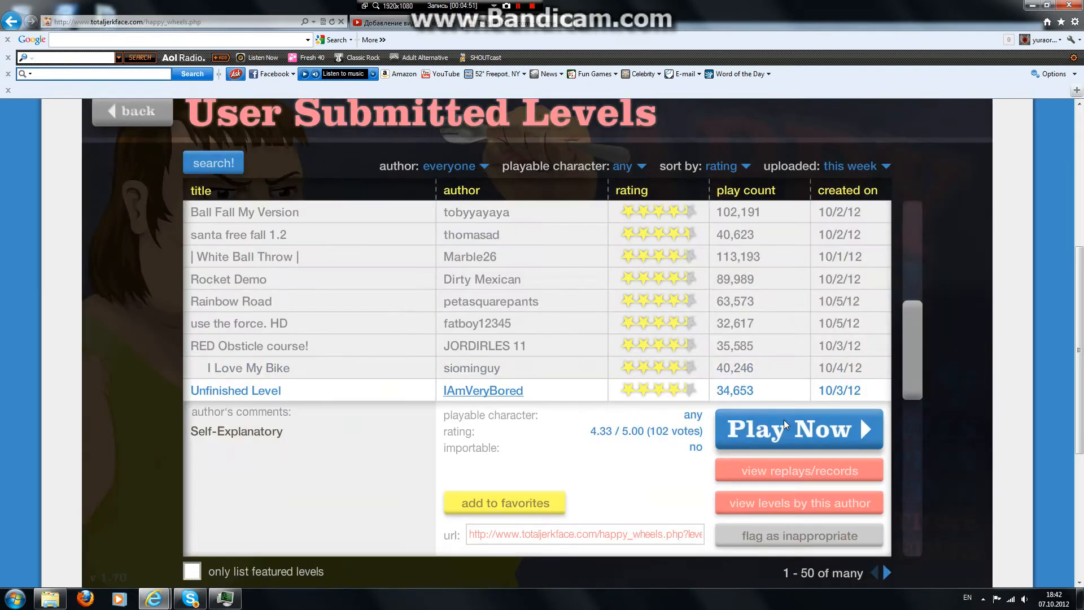
{"action": "left_click", "coordinate": [797, 429]}
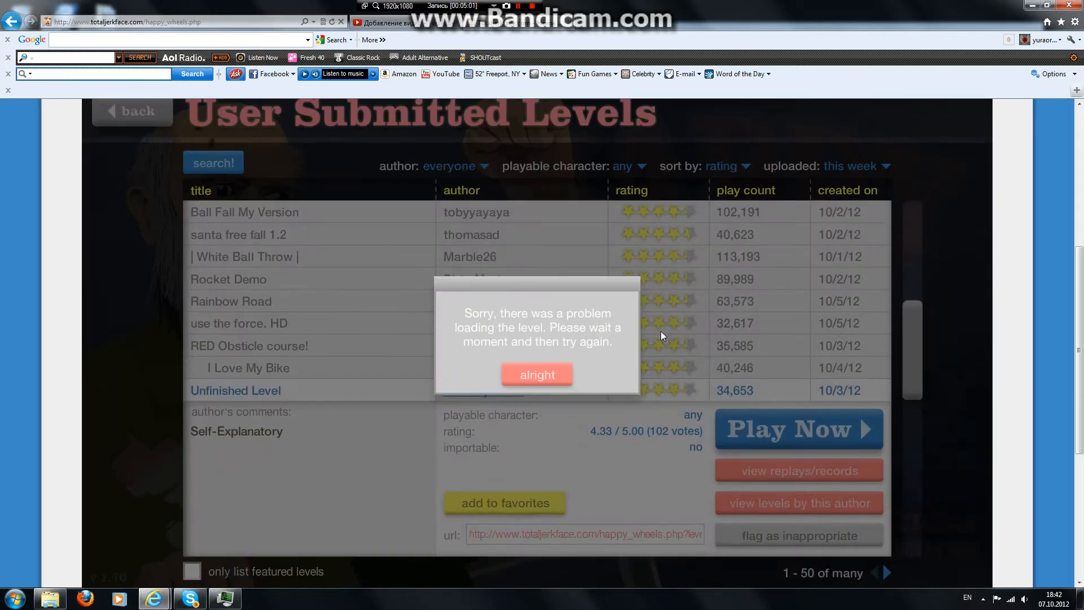
{"action": "left_click", "coordinate": [536, 374]}
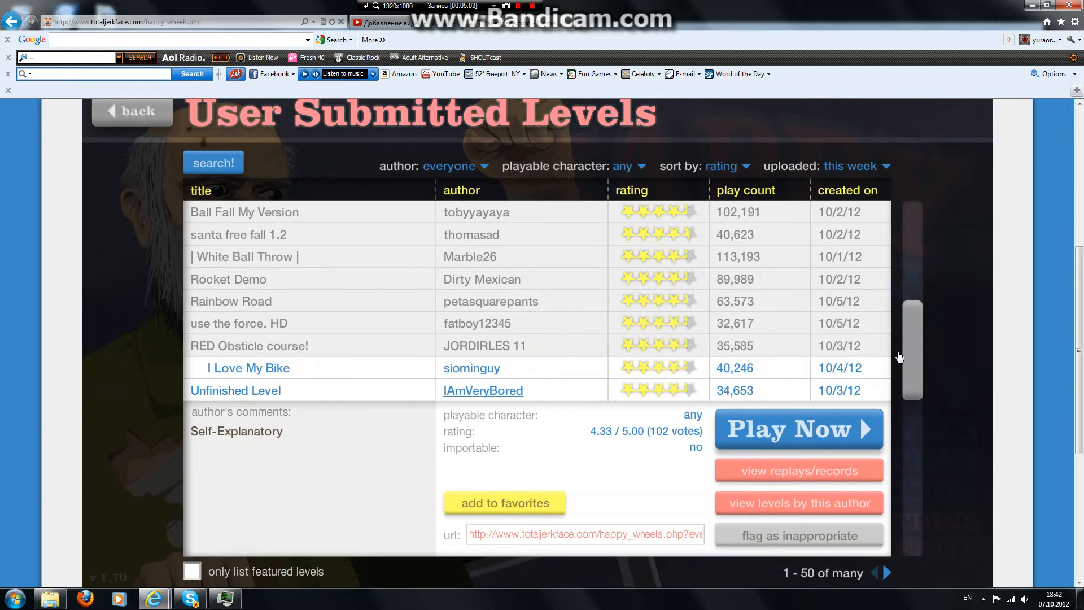
{"action": "scroll", "scroll_direction": "down", "scroll_amount": 3}
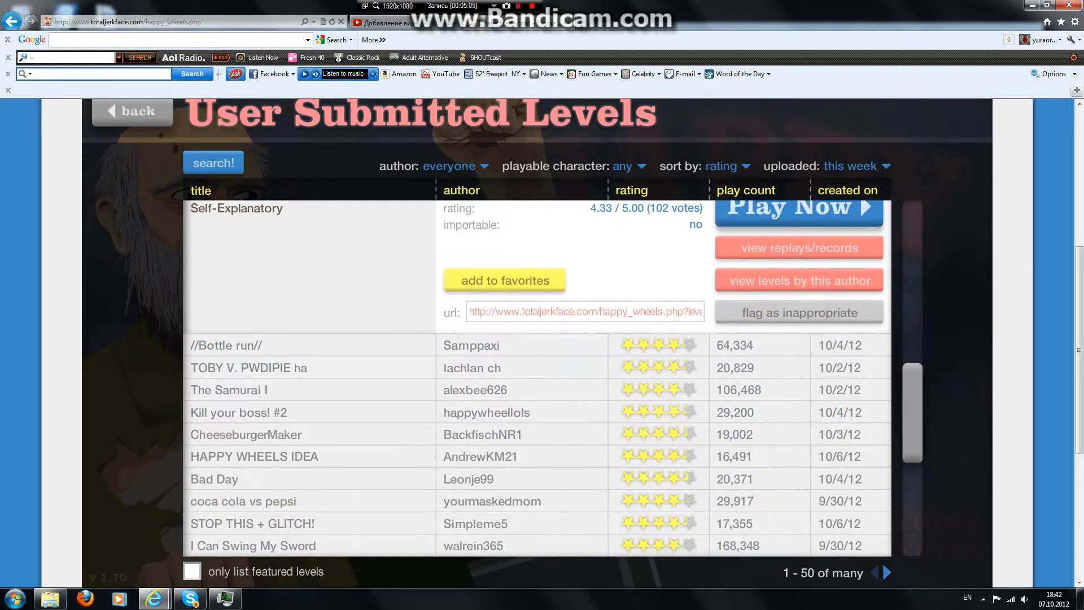
Step: Open //Bottle run// from the list and play it to an 8.16-second victory
{"action": "left_click", "coordinate": [226, 345]}
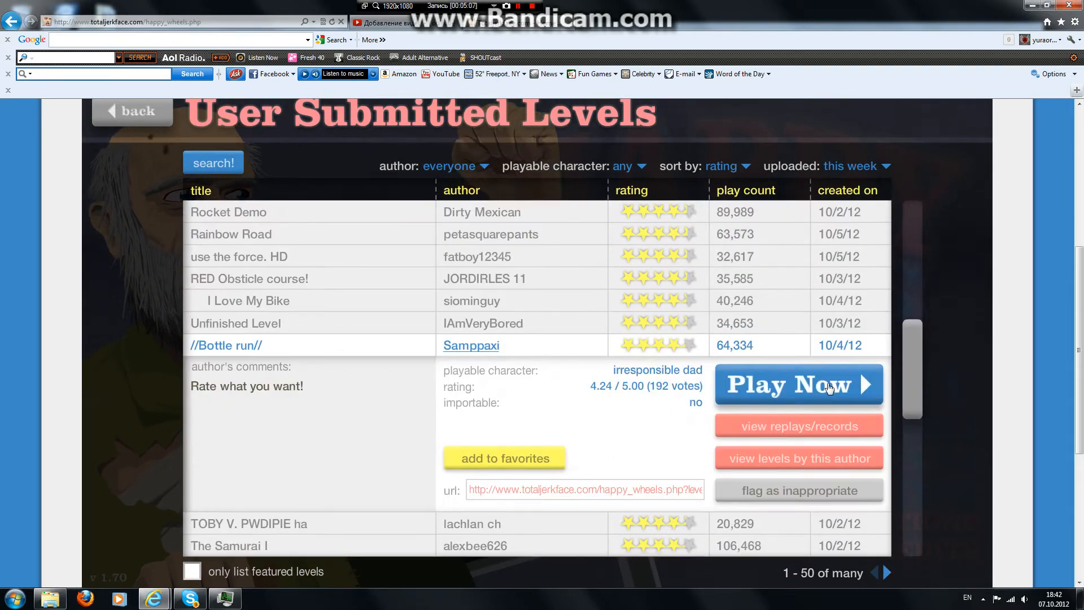
{"action": "left_click", "coordinate": [799, 385]}
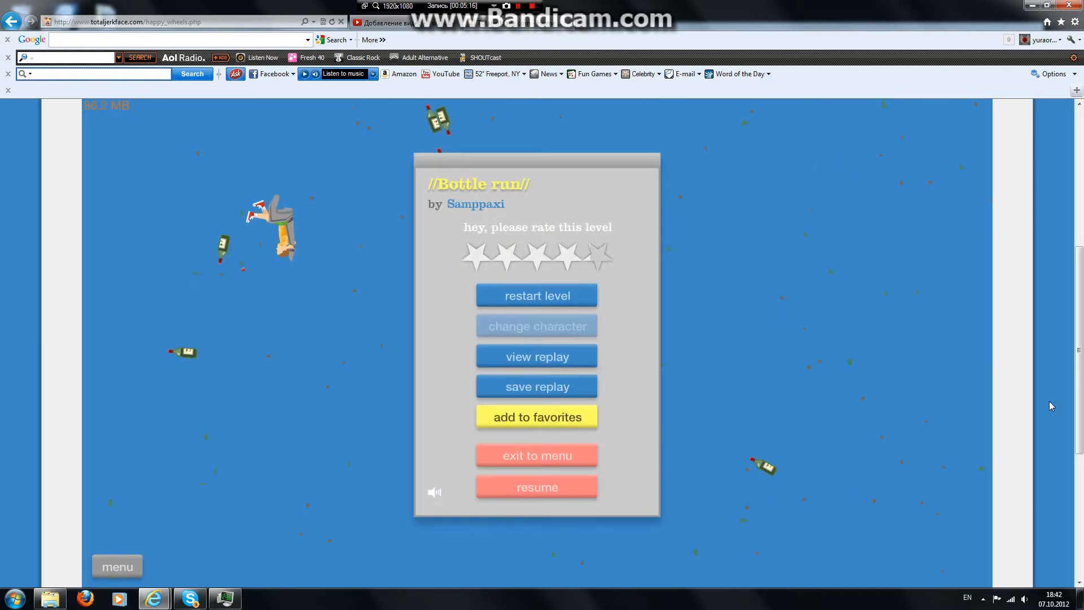
{"action": "left_click", "coordinate": [536, 295]}
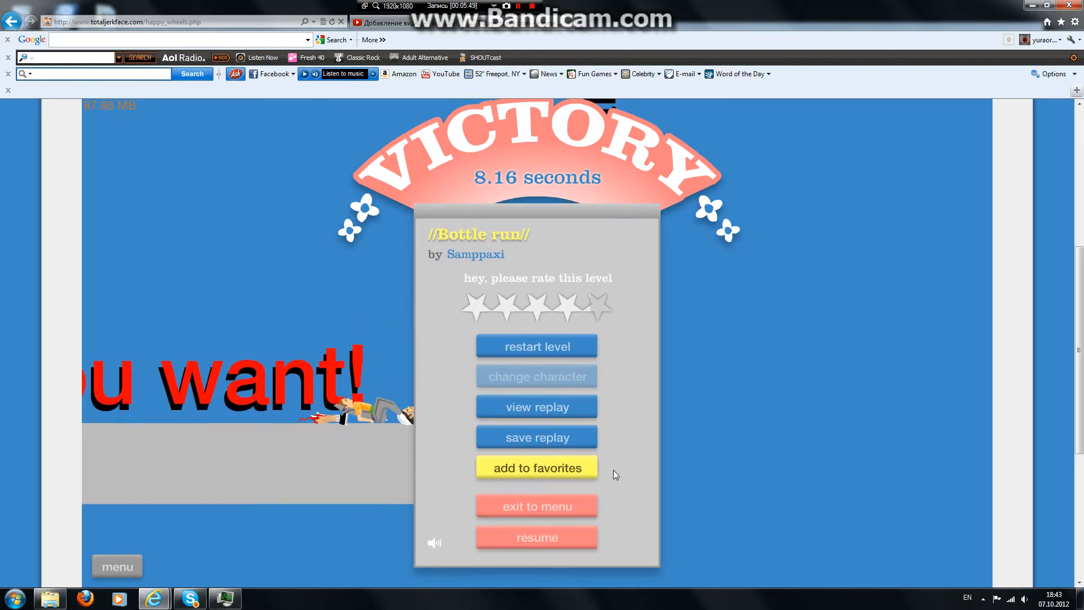
Step: Leave //Bottle run// and try loading TOBY V. PWDIPIE ha, which errors
{"action": "left_click", "coordinate": [536, 506]}
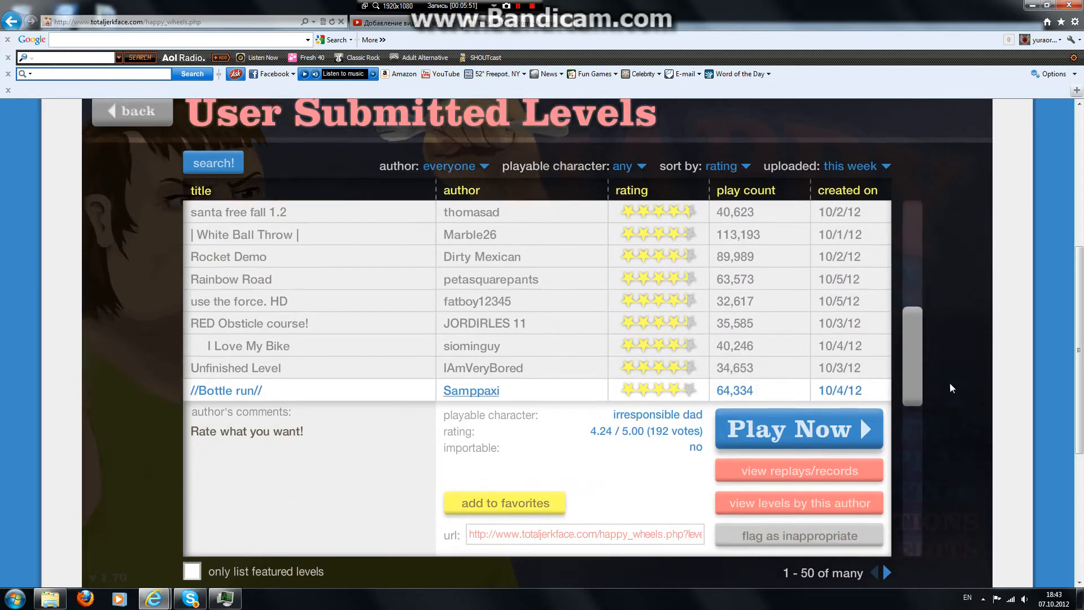
{"action": "scroll", "scroll_direction": "down", "scroll_amount": 3}
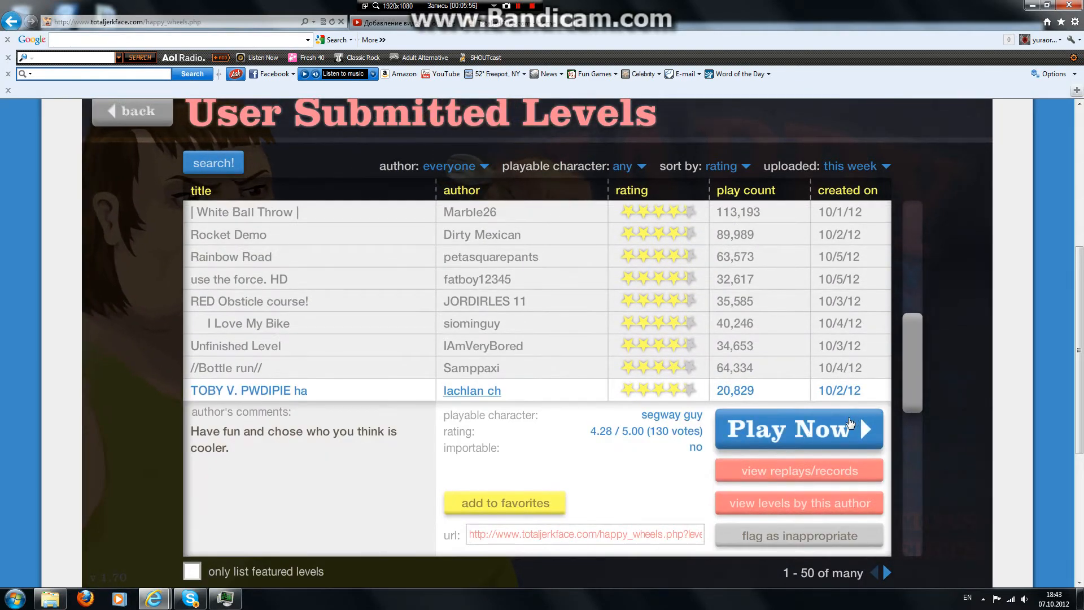
{"action": "left_click", "coordinate": [797, 428]}
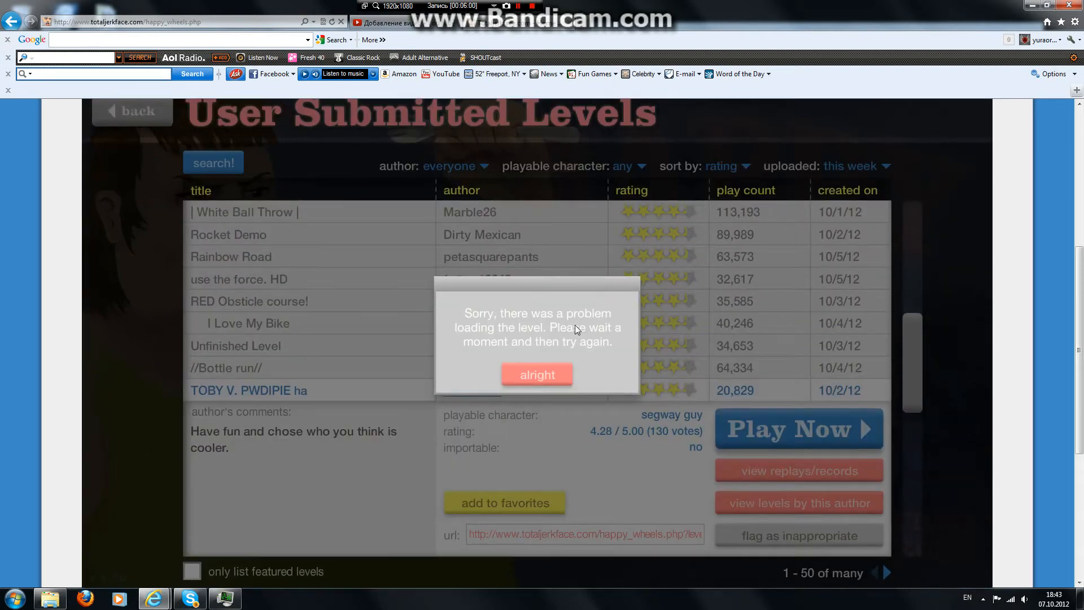
{"action": "left_click", "coordinate": [537, 374]}
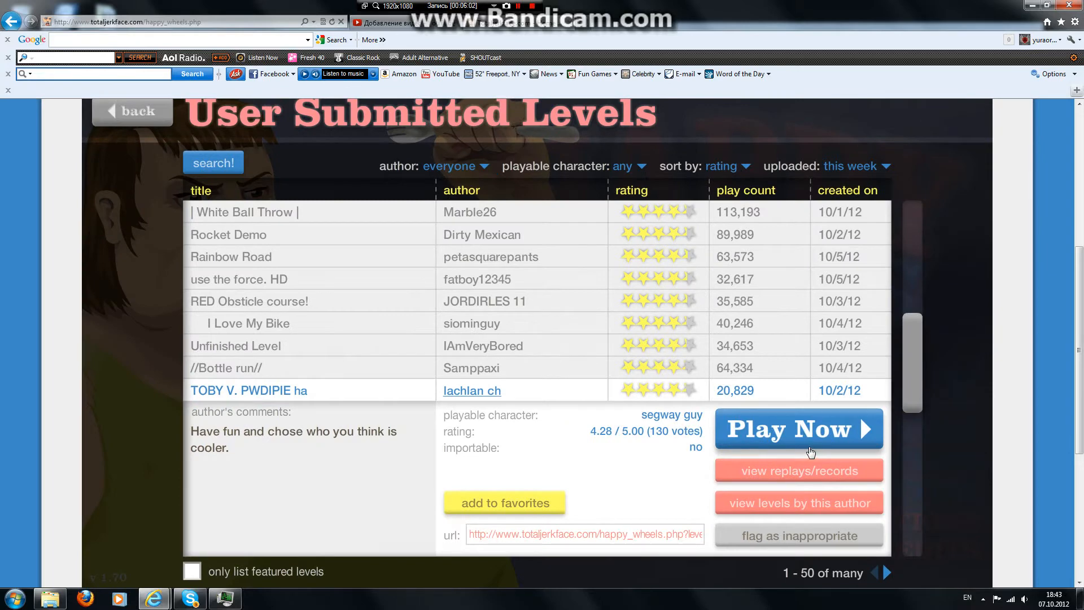
{"action": "left_click", "coordinate": [798, 428]}
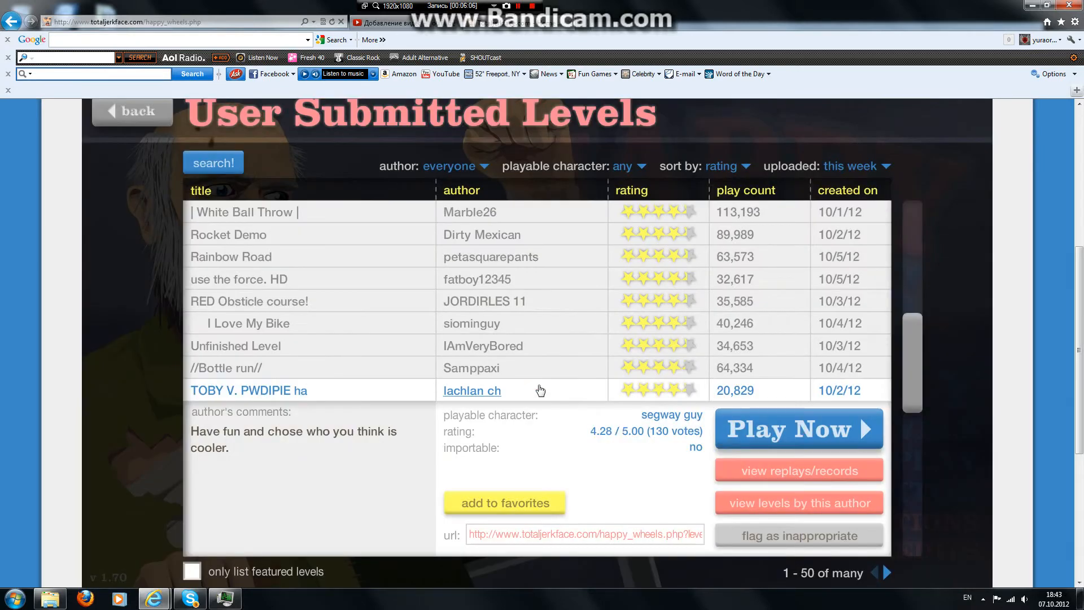
Step: Attempt The Samurai I twice, dismissing every loading error
{"action": "scroll", "scroll_direction": "down", "scroll_amount": 3}
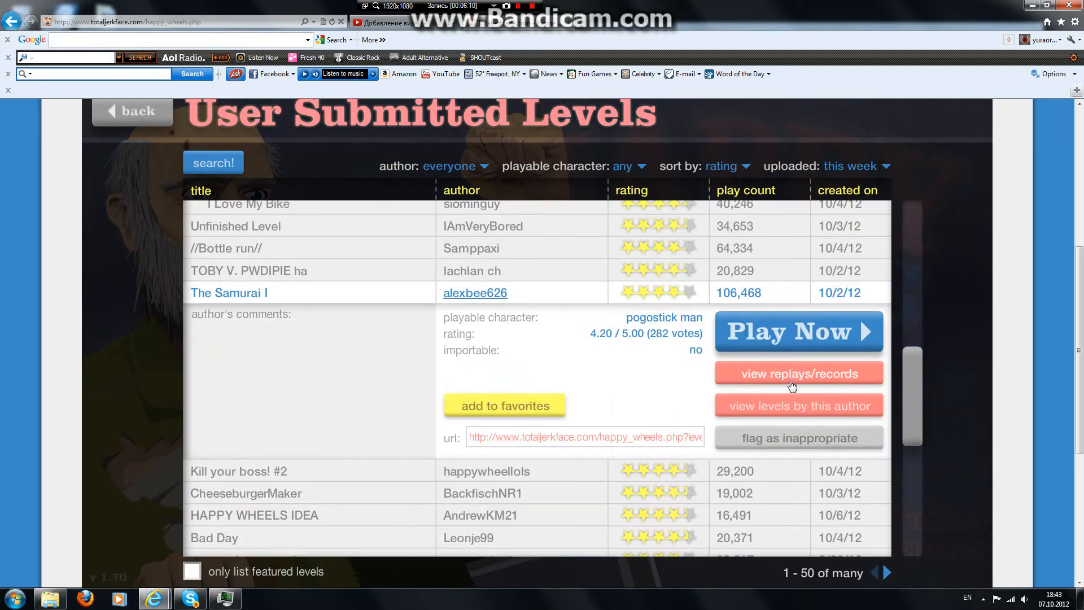
{"action": "left_click", "coordinate": [798, 330]}
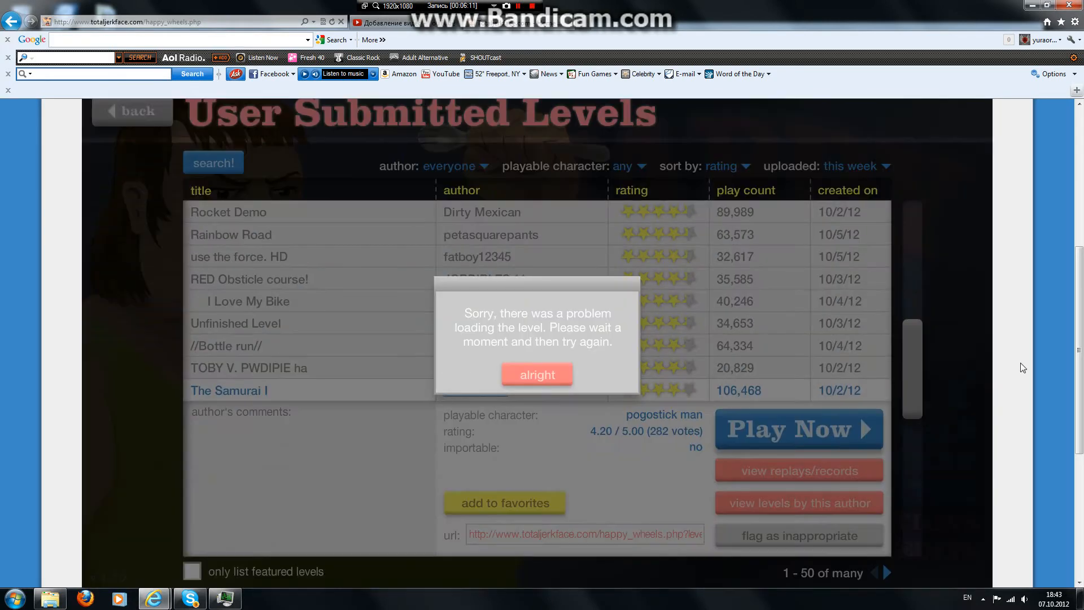
{"action": "left_click", "coordinate": [537, 374]}
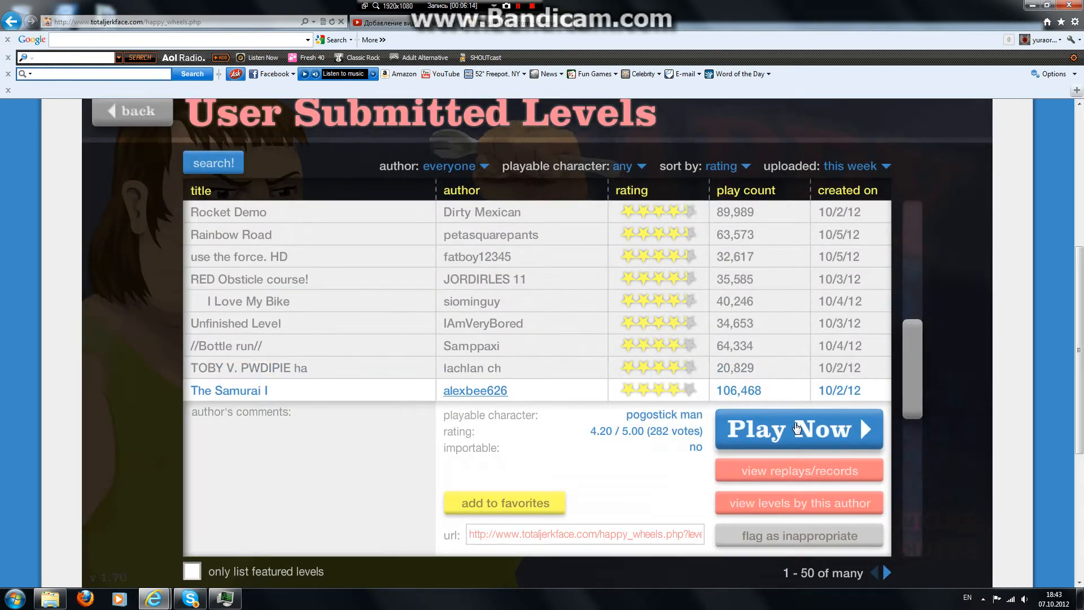
{"action": "left_click", "coordinate": [797, 429]}
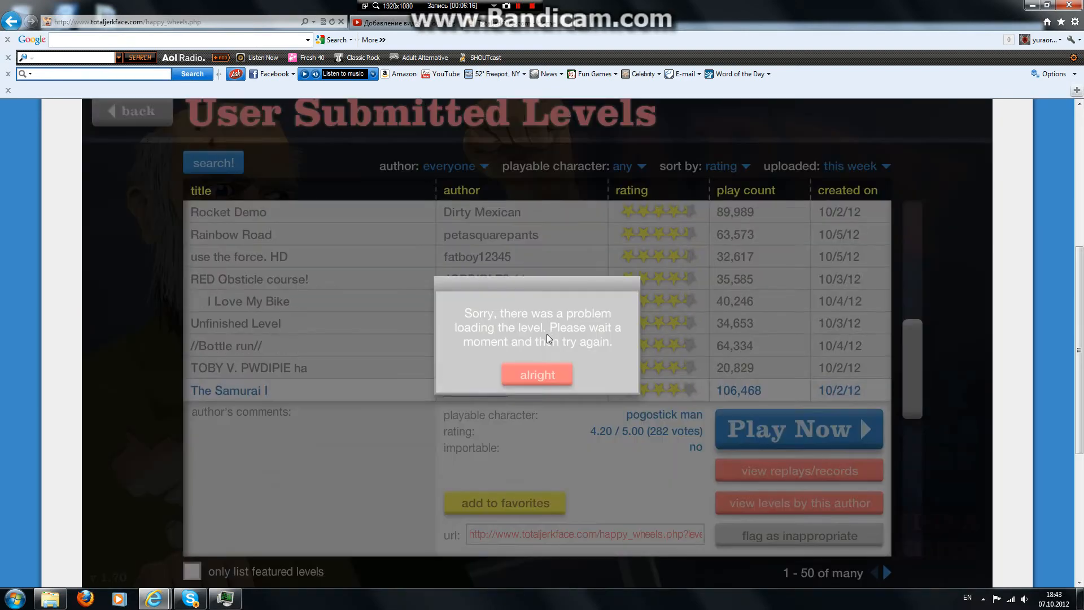
{"action": "left_click", "coordinate": [537, 374]}
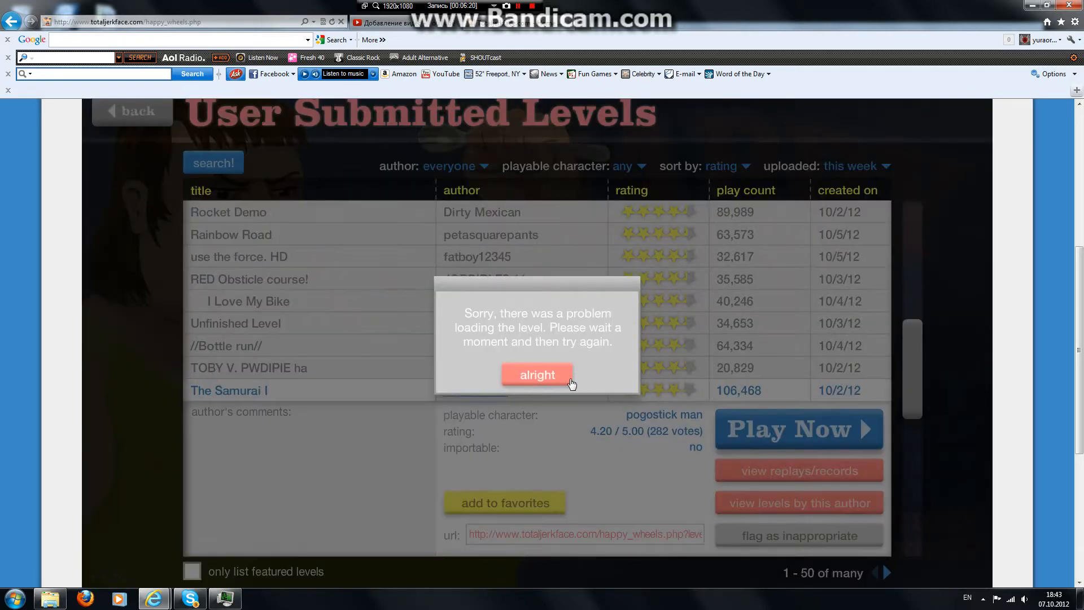
{"action": "left_click", "coordinate": [537, 374]}
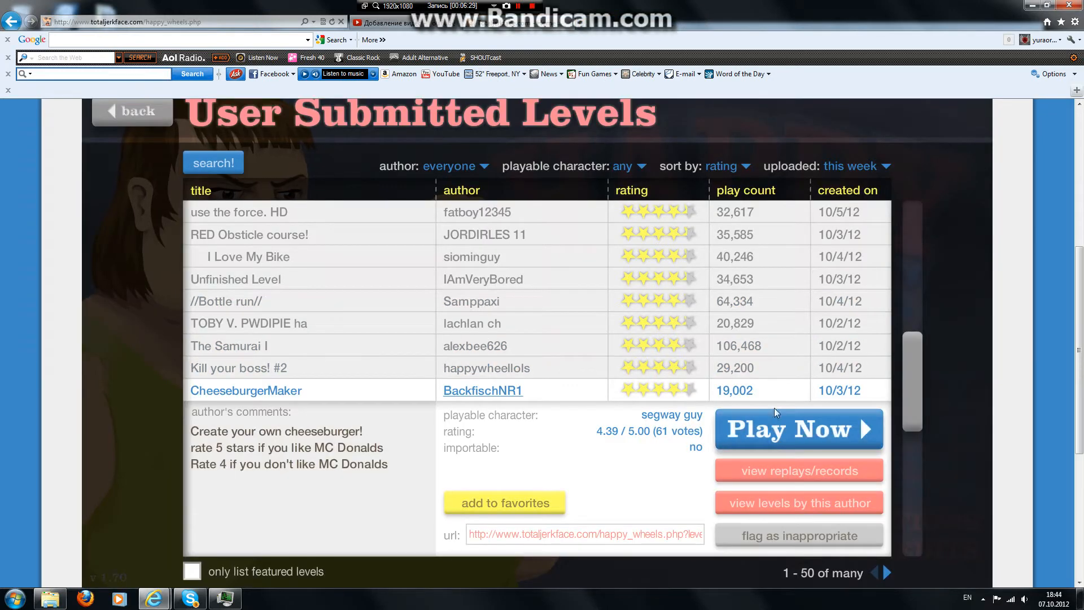
Step: Play CheeseburgerMaker, then exit it back to the level list
{"action": "left_click", "coordinate": [797, 428]}
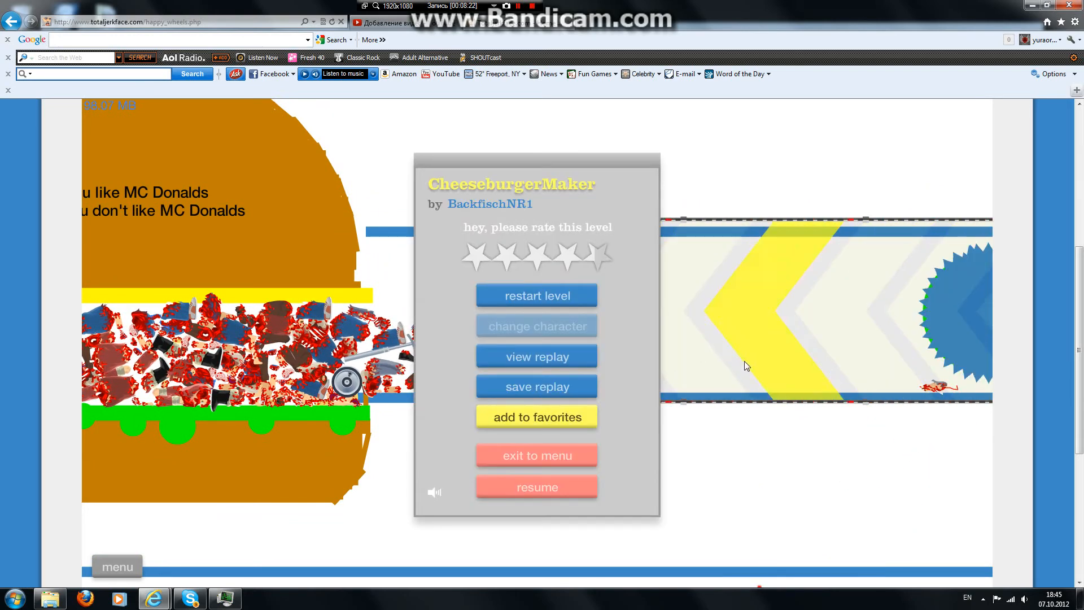
{"action": "left_click", "coordinate": [536, 455]}
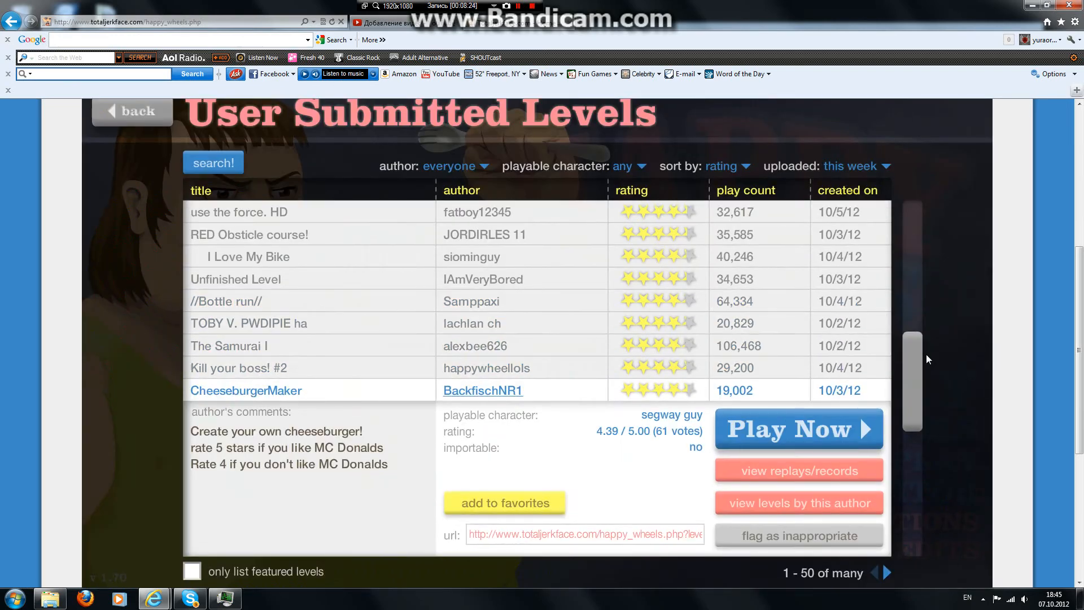
Step: Open HAPPY WHEELS IDEA from the list, play it, and exit to the list
{"action": "scroll", "scroll_direction": "down", "scroll_amount": 3}
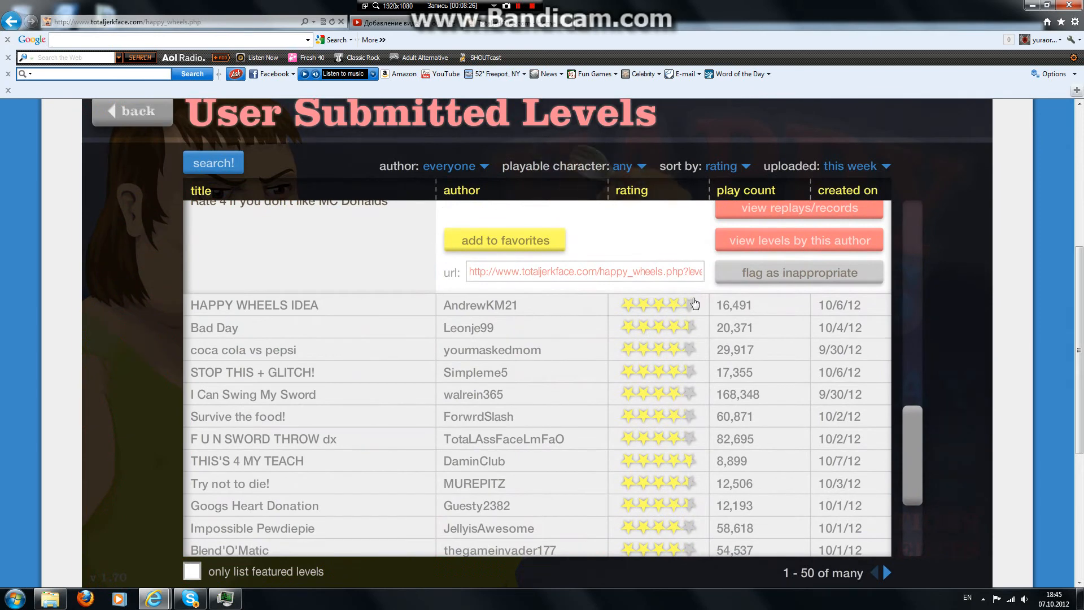
{"action": "left_click", "coordinate": [254, 305]}
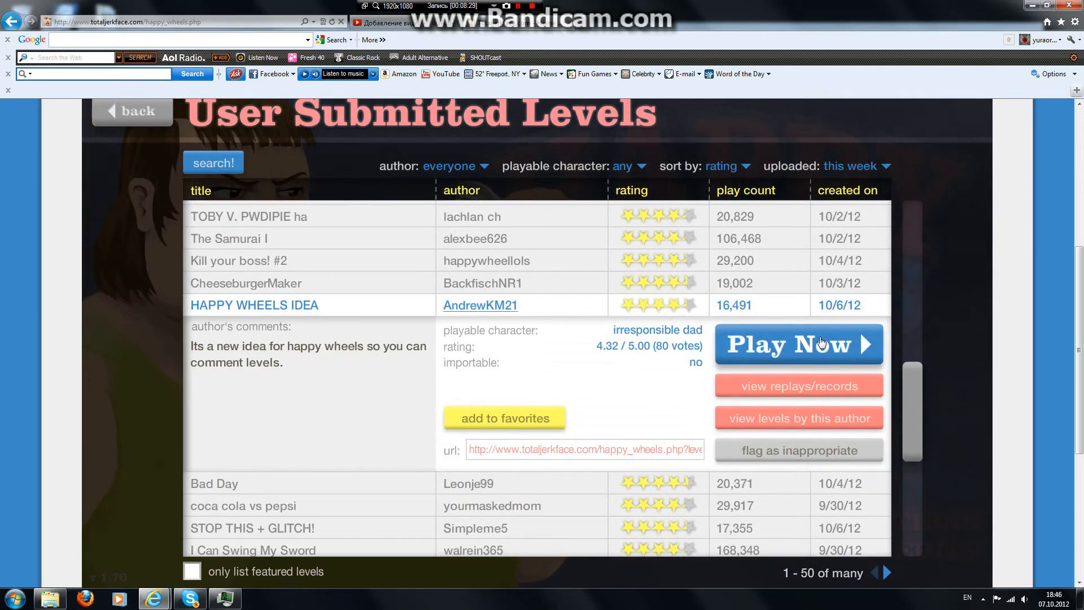
{"action": "left_click", "coordinate": [797, 345]}
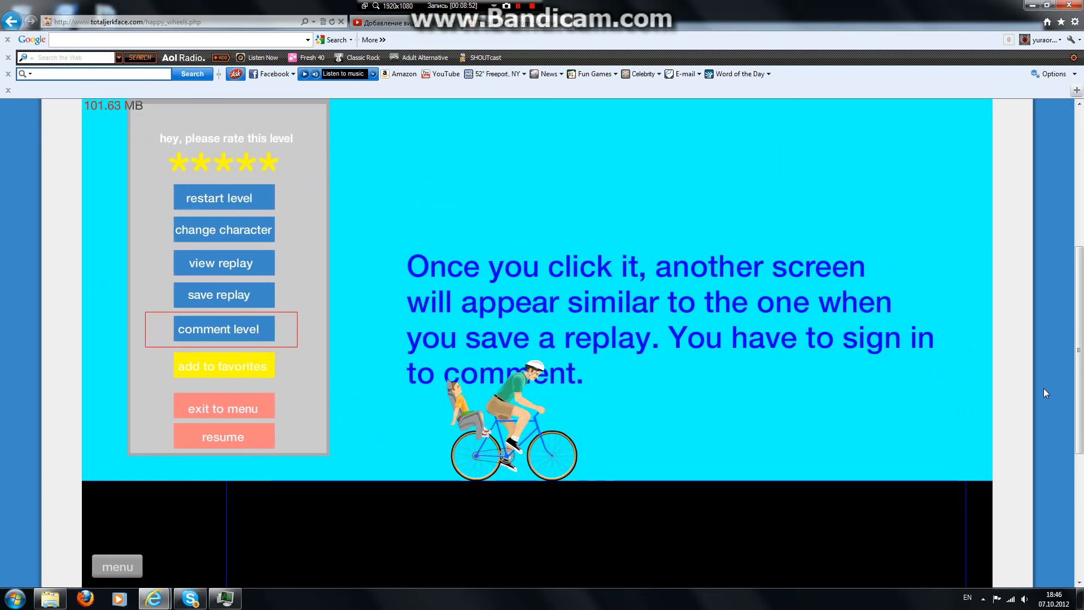
{"action": "left_click", "coordinate": [218, 329]}
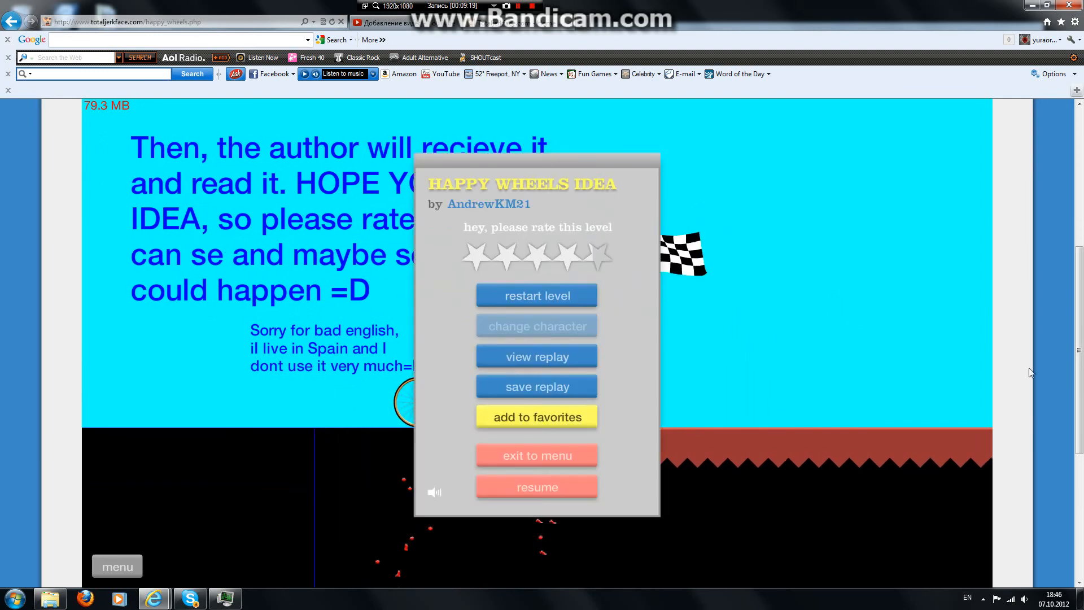
{"action": "left_click", "coordinate": [536, 455]}
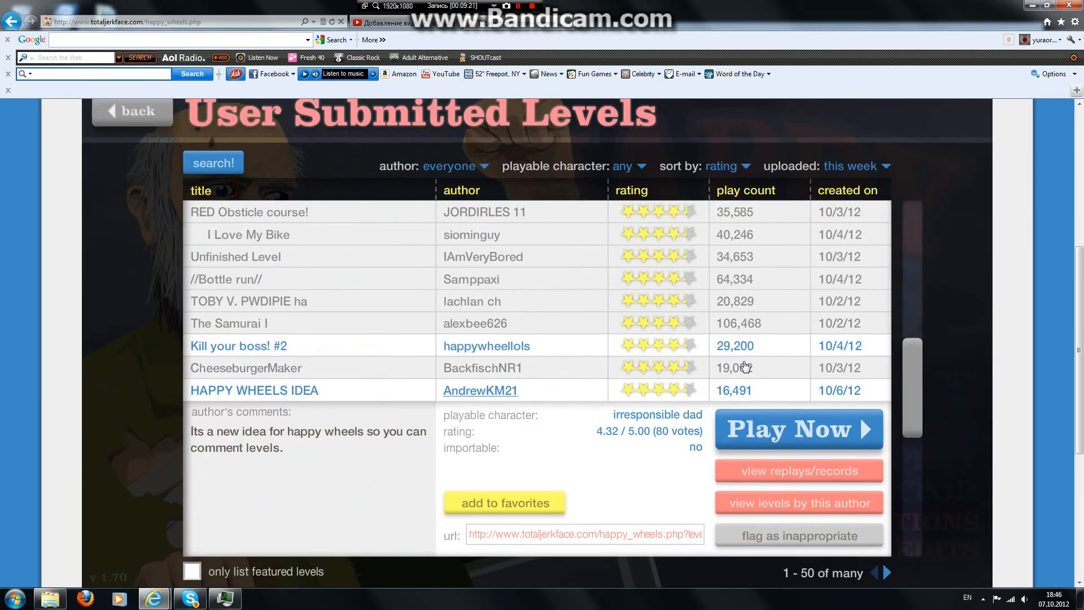
Step: Select the Bad Day level and attempt to play it
{"action": "scroll", "scroll_direction": "down", "scroll_amount": 3}
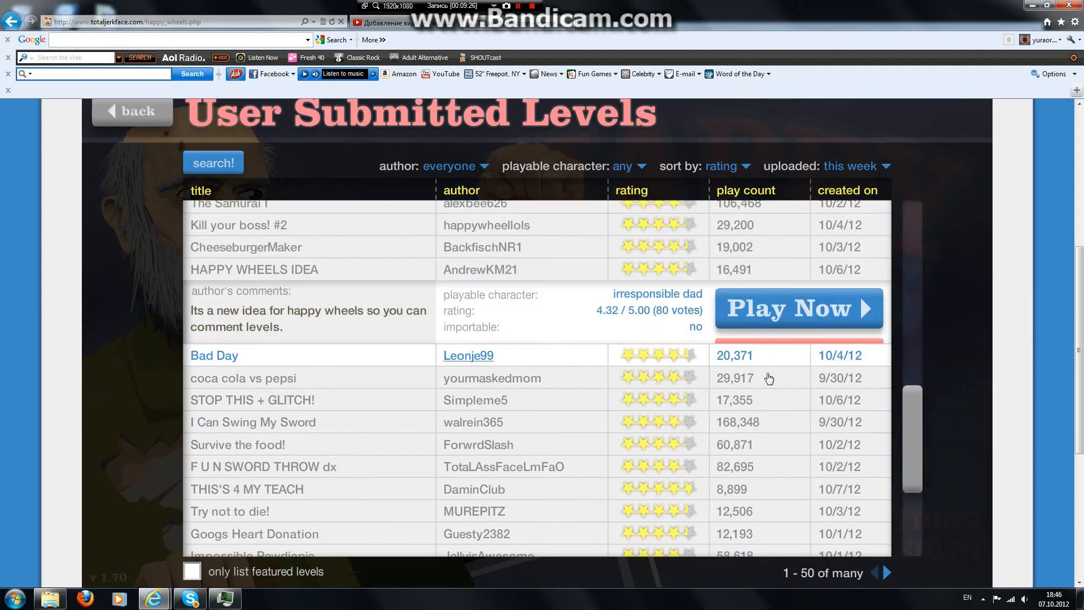
{"action": "left_click", "coordinate": [797, 308]}
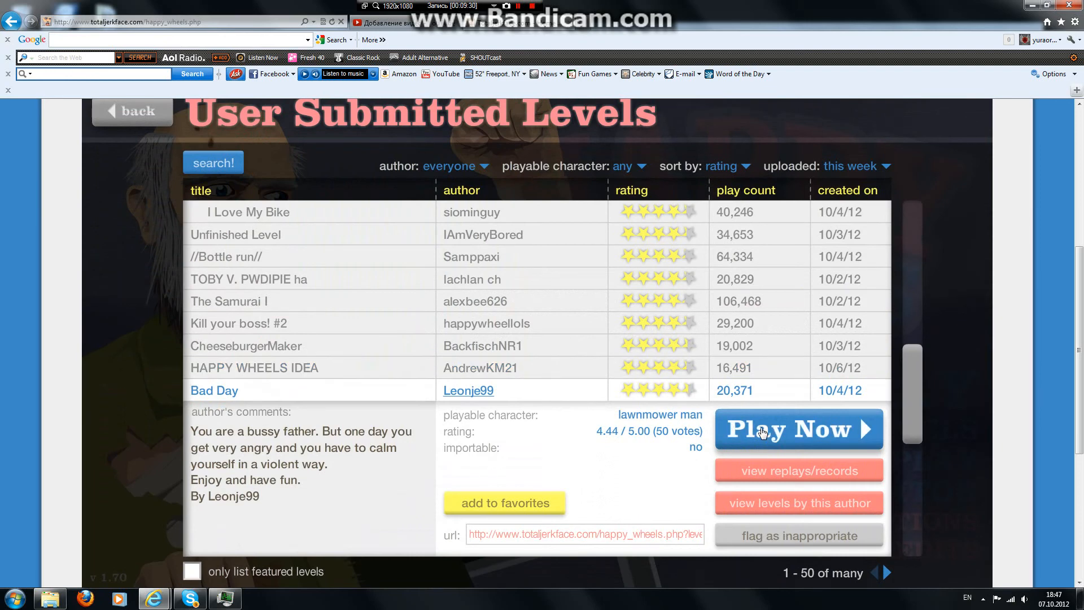
{"action": "left_click", "coordinate": [798, 428]}
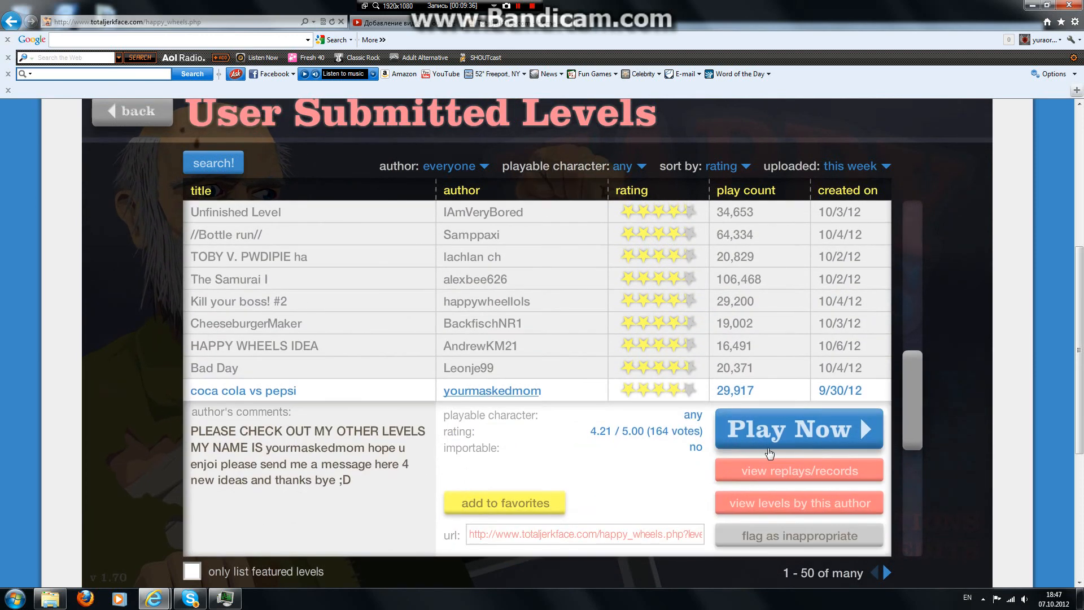
Step: Play coca cola vs pepsi as the lawnmower rider, winning in 5.53 seconds, then exit to menu
{"action": "left_click", "coordinate": [798, 428]}
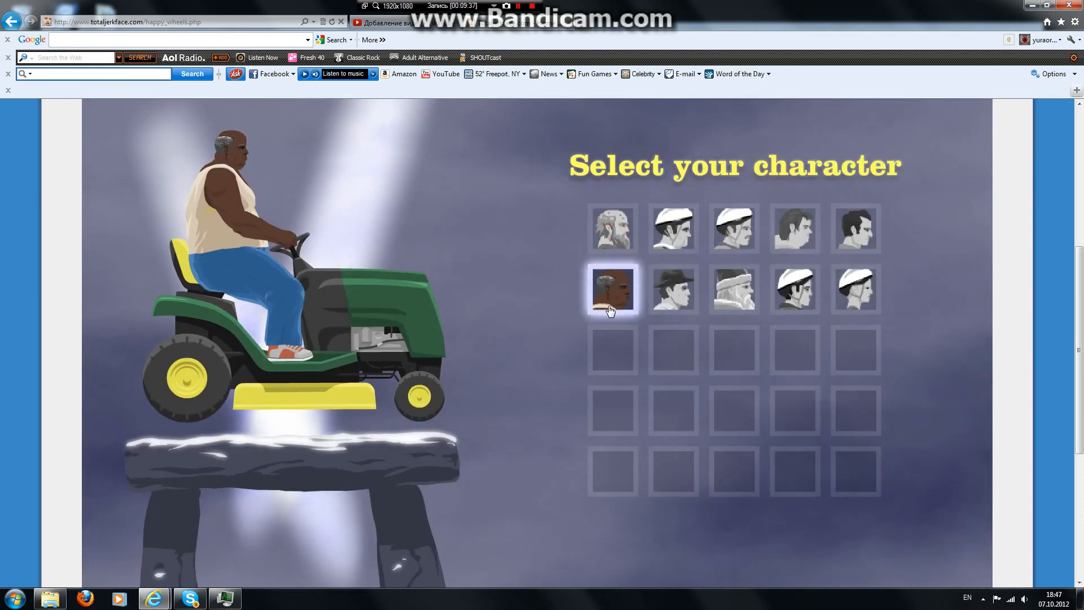
{"action": "left_click", "coordinate": [611, 289]}
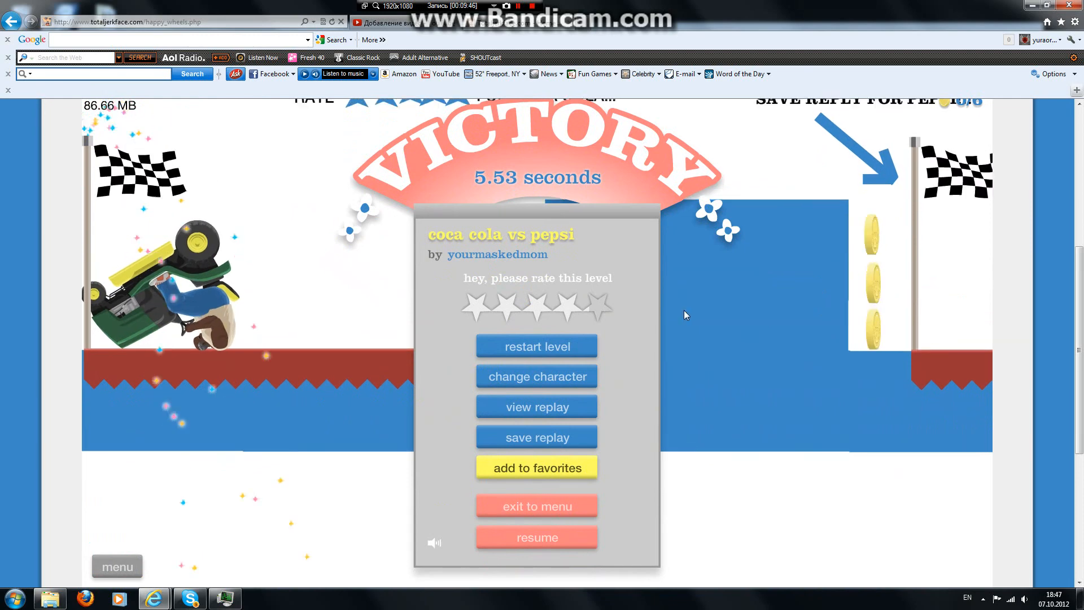
{"action": "left_click", "coordinate": [536, 505]}
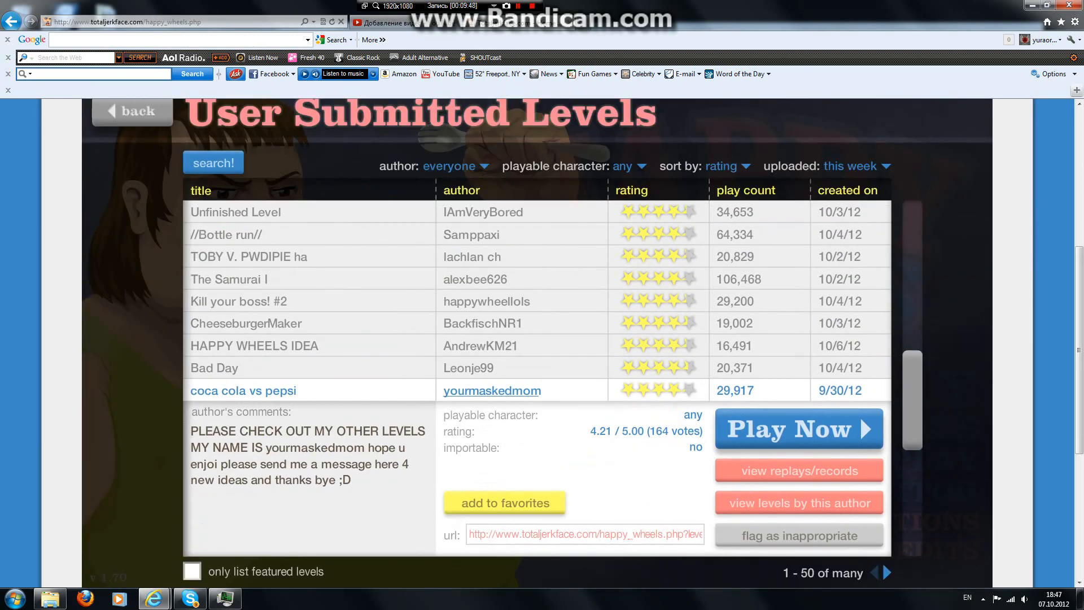
{"action": "mouse_move", "coordinate": [821, 470]}
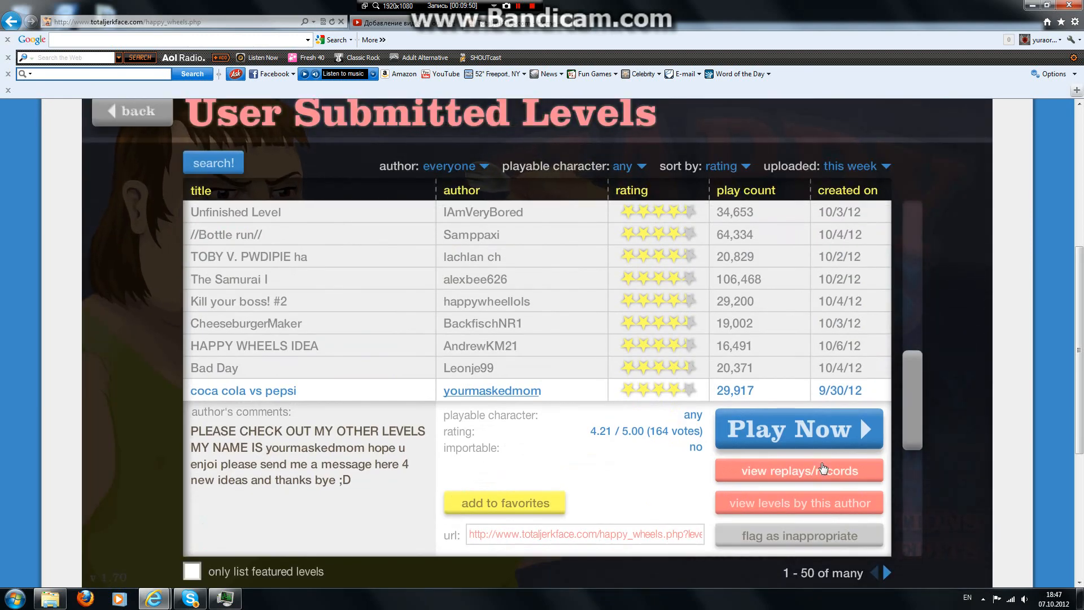